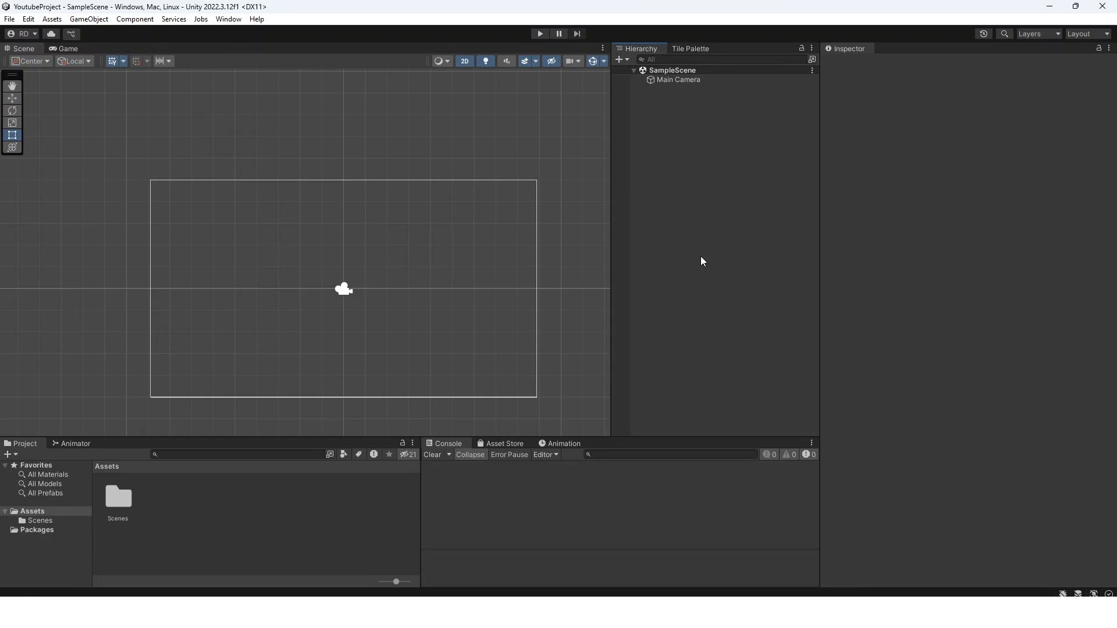
pyautogui.moveTo(675, 206)
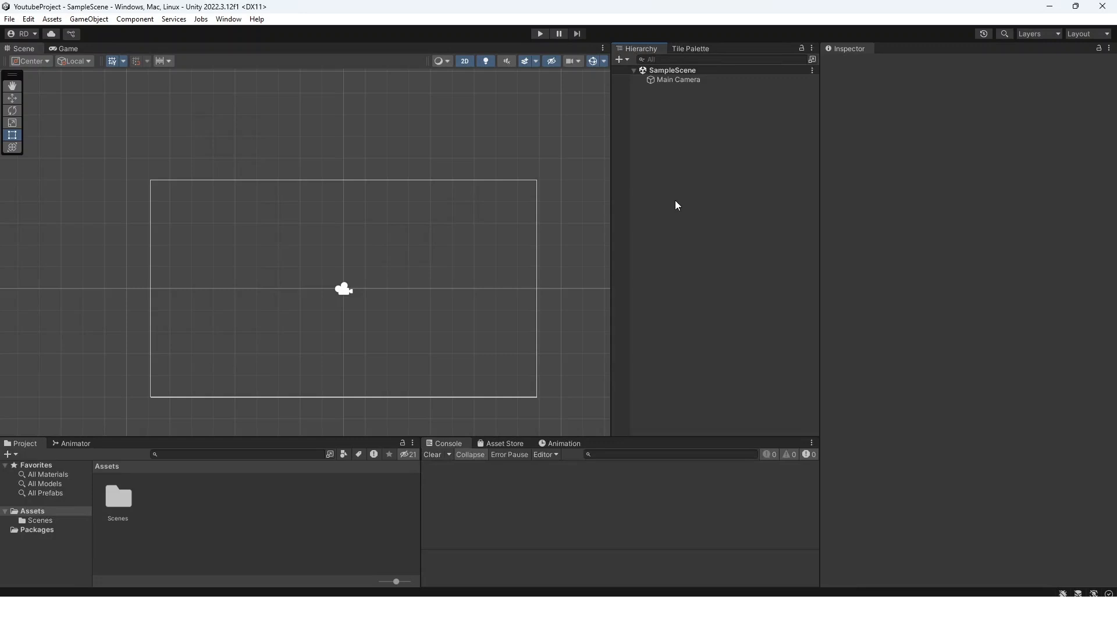
pyautogui.moveTo(318, 249)
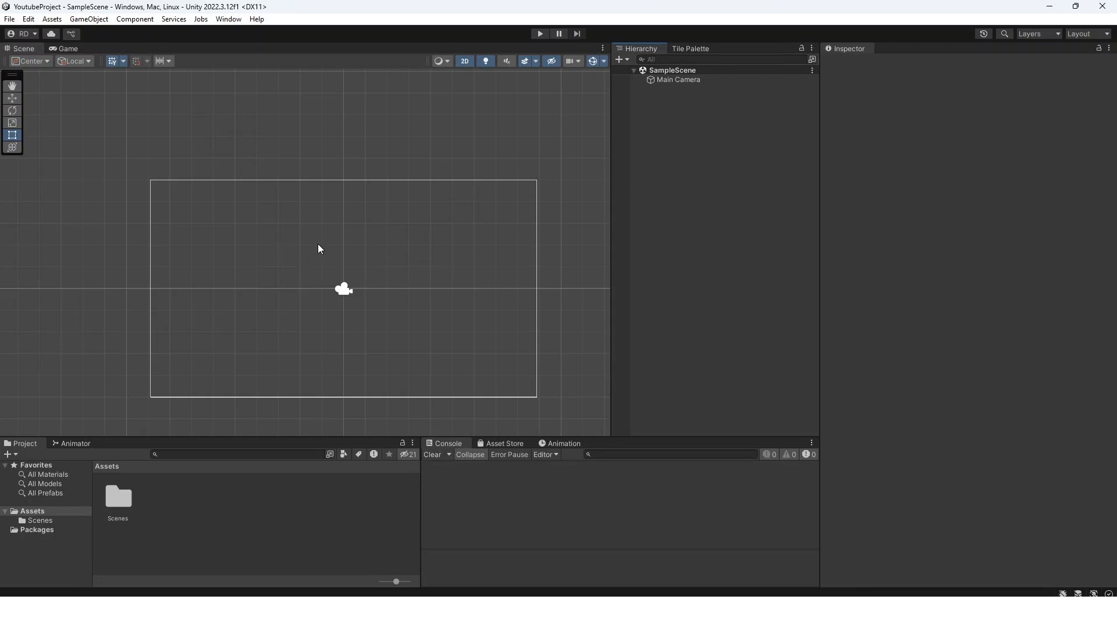
pyautogui.moveTo(691, 129)
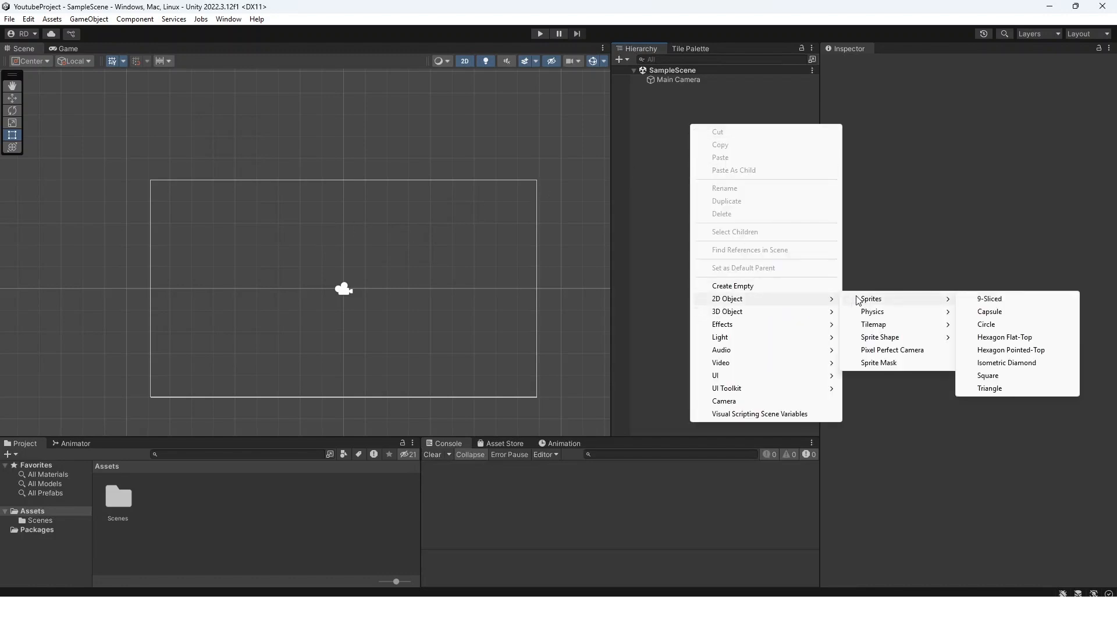
# Step: Add a square sprite named Player and reset its Transform to position 0, 0, 0
pyautogui.click(989, 375)
pyautogui.write('Player')
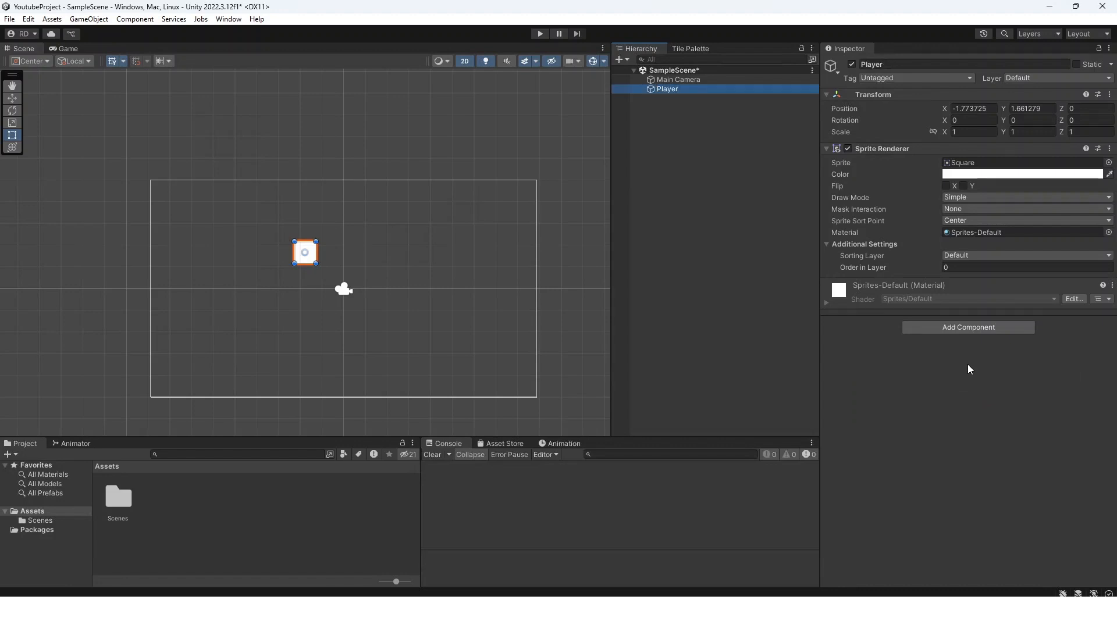
pyautogui.rightClick(872, 95)
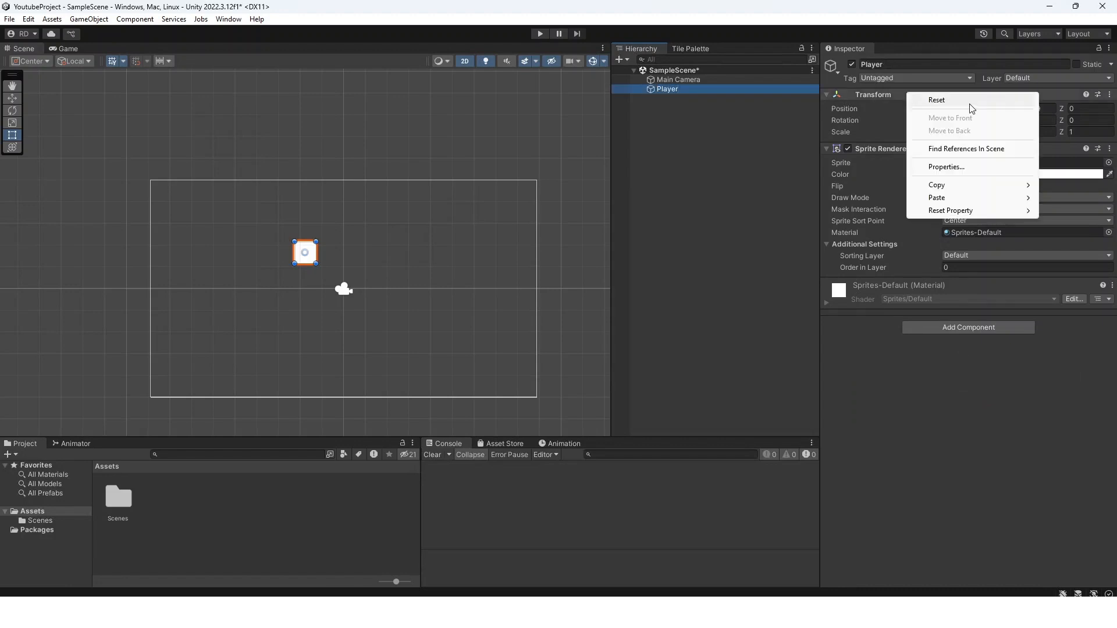
pyautogui.click(936, 99)
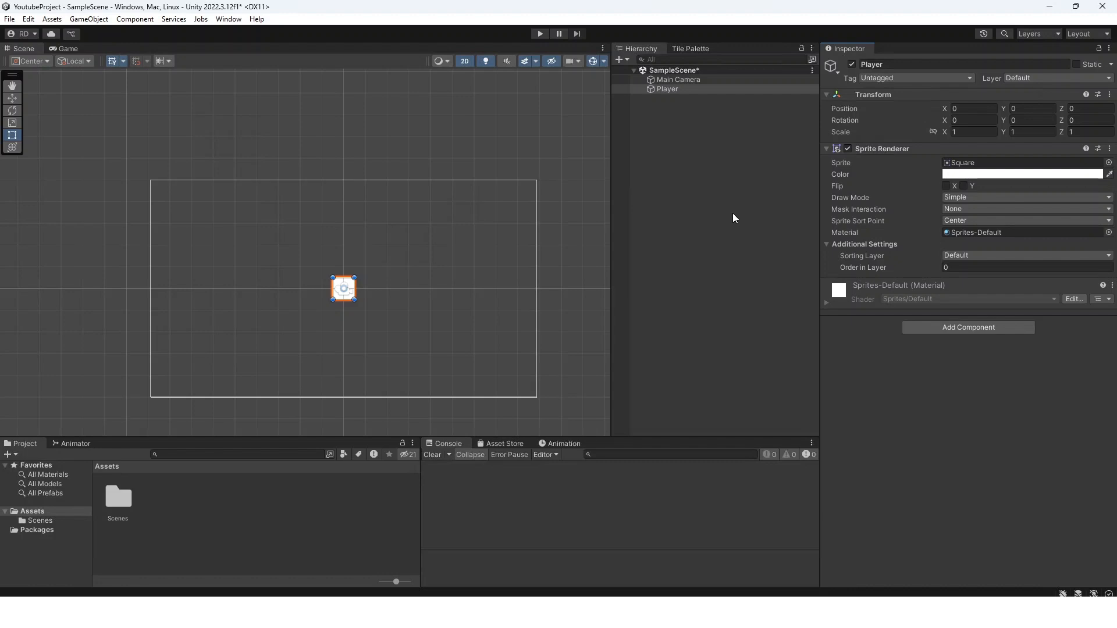
pyautogui.moveTo(737, 226)
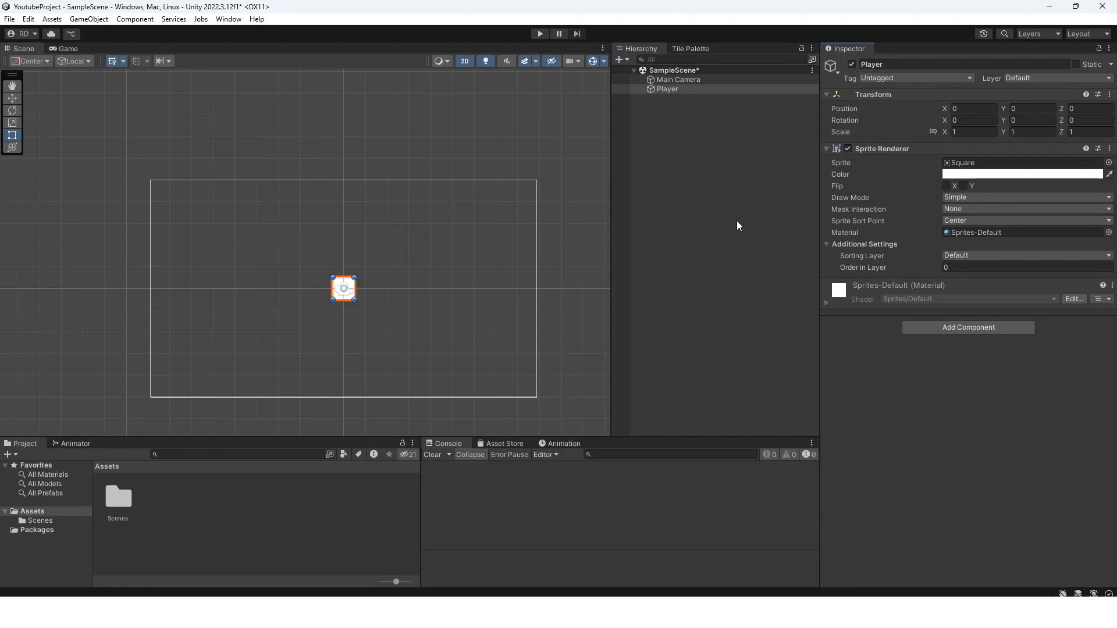
pyautogui.moveTo(729, 223)
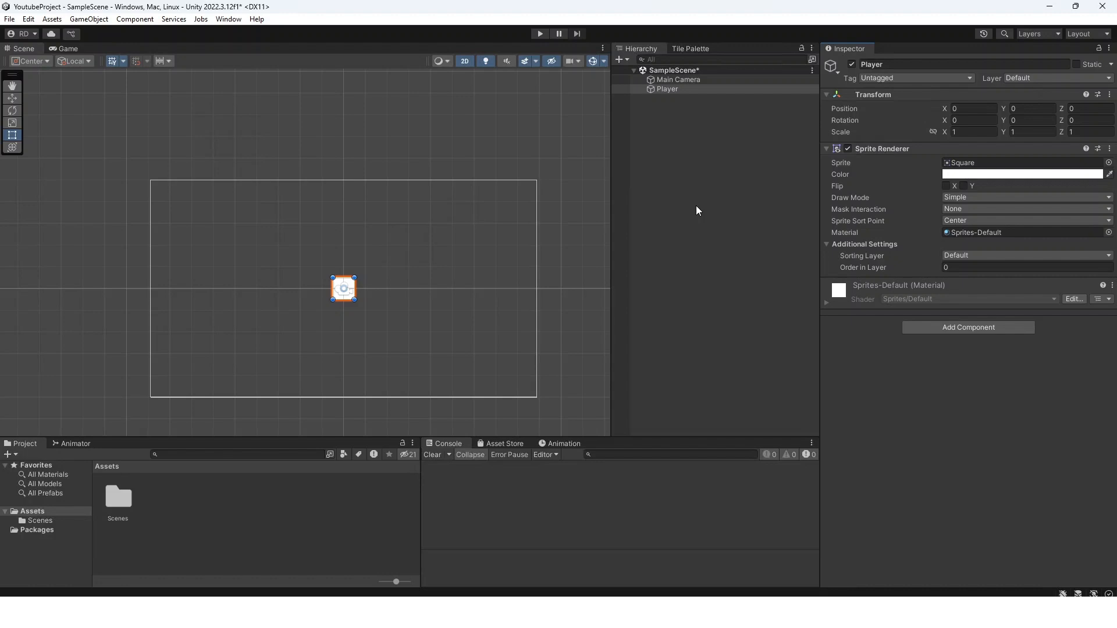
pyautogui.moveTo(717, 246)
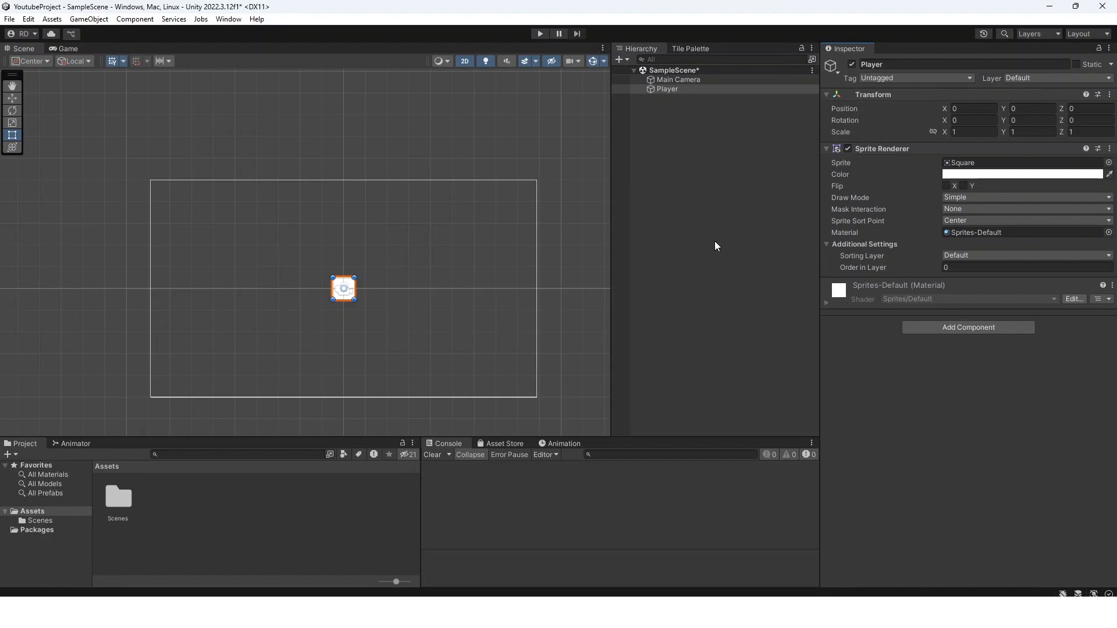
# Step: Create a new script called GridPlacement and attach it to the Player square
pyautogui.click(667, 89)
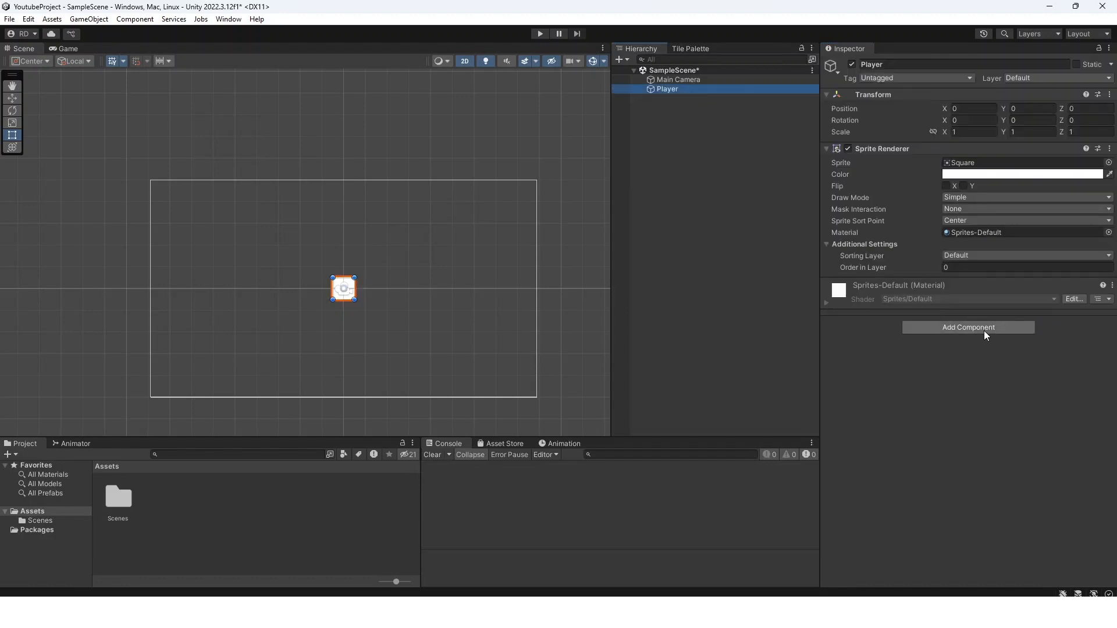
pyautogui.click(967, 327)
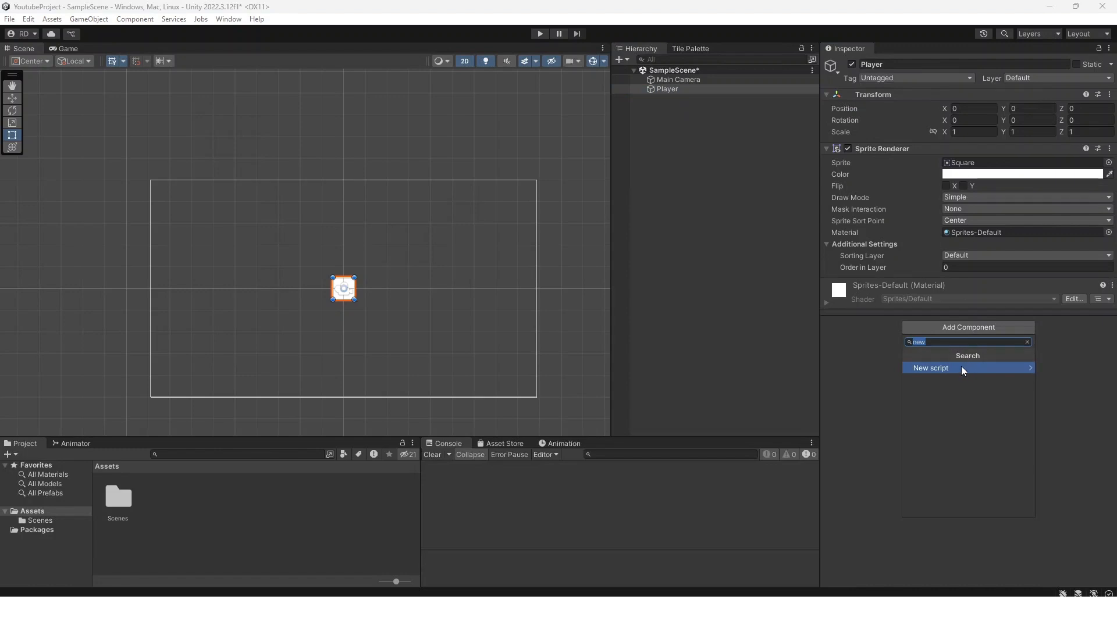
pyautogui.click(931, 367)
pyautogui.write('GridPlaceme')
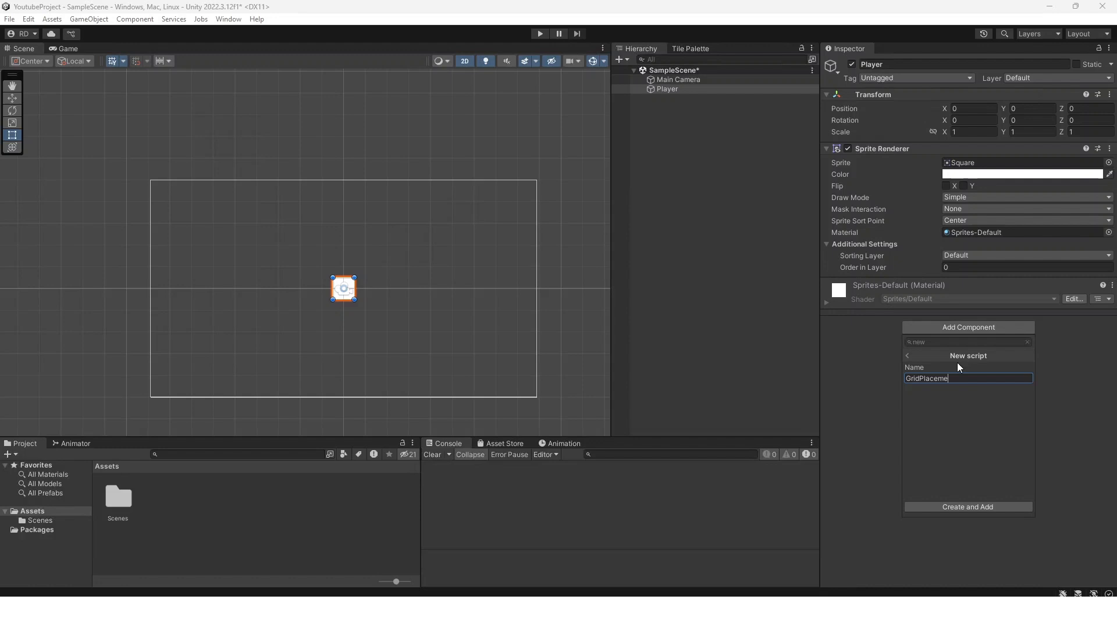
pyautogui.click(968, 507)
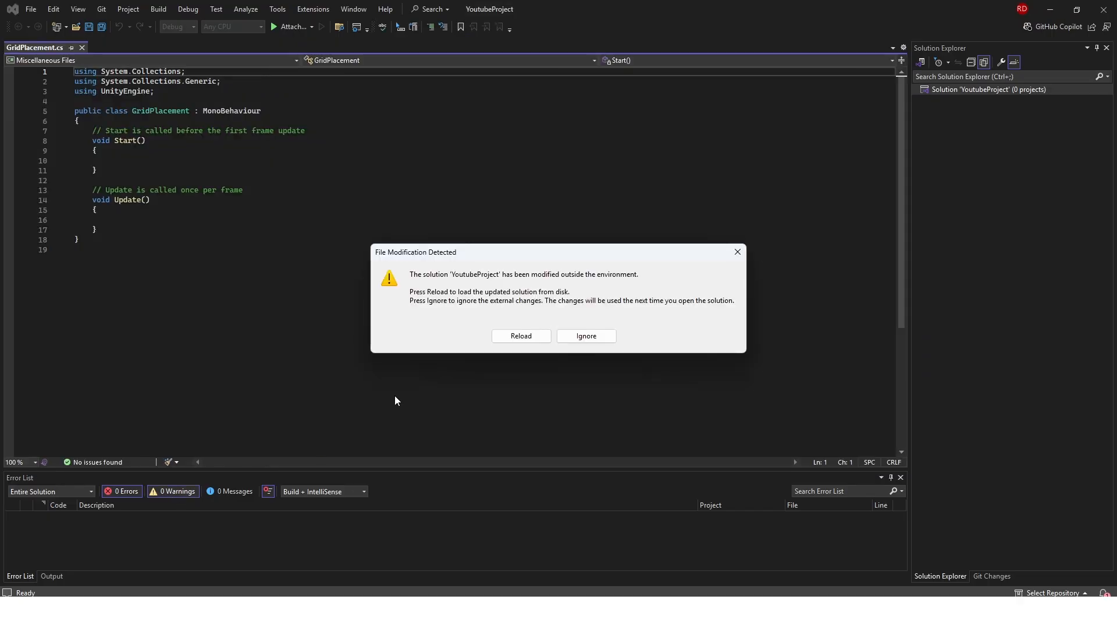
# Step: Reload the solution, declare 'public float gridSize = 1;' and save
pyautogui.click(520, 335)
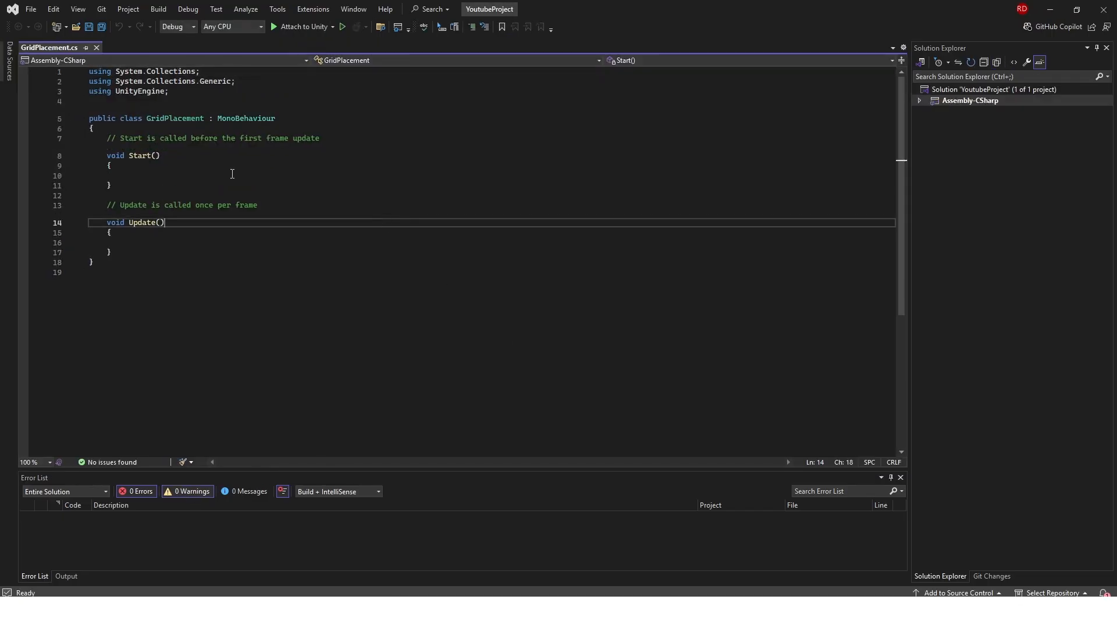
pyautogui.moveTo(140, 155)
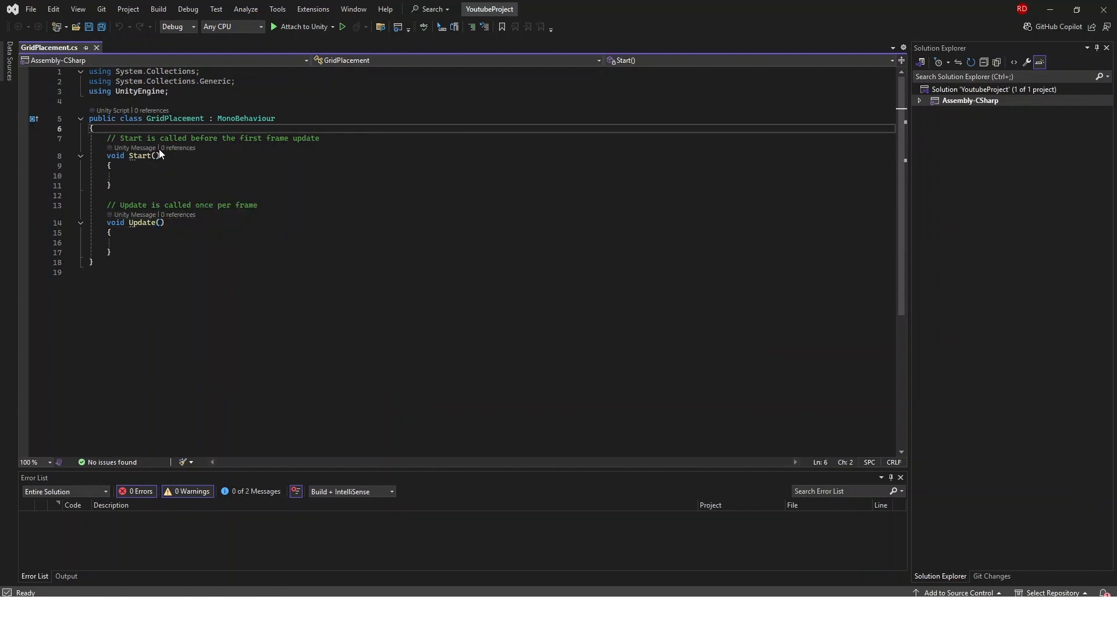
pyautogui.write('[SerializeField]')
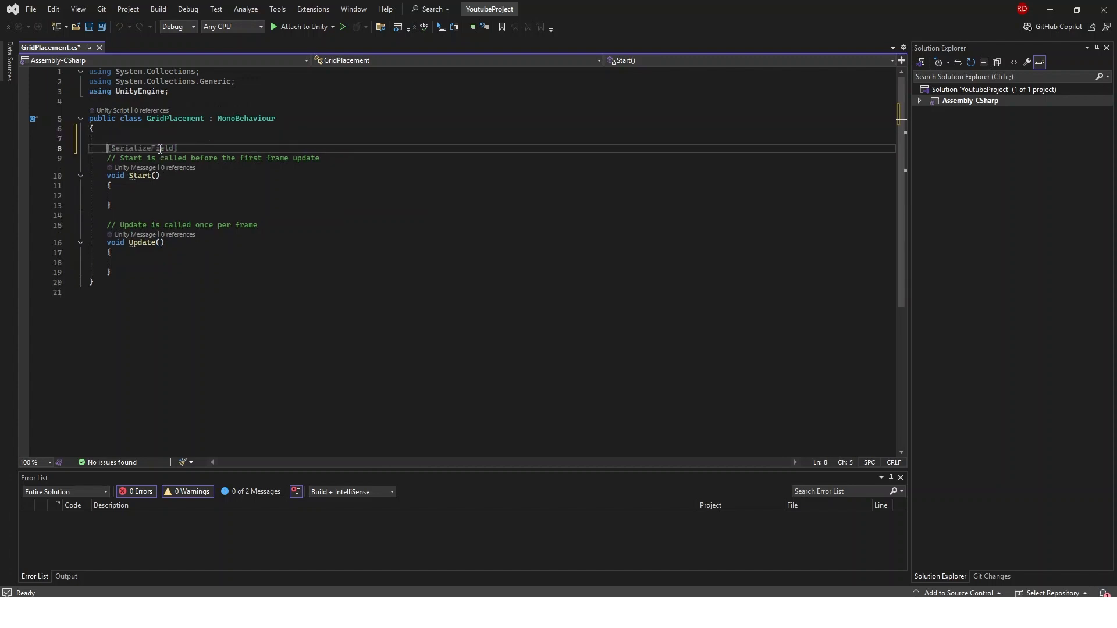
pyautogui.write('public f')
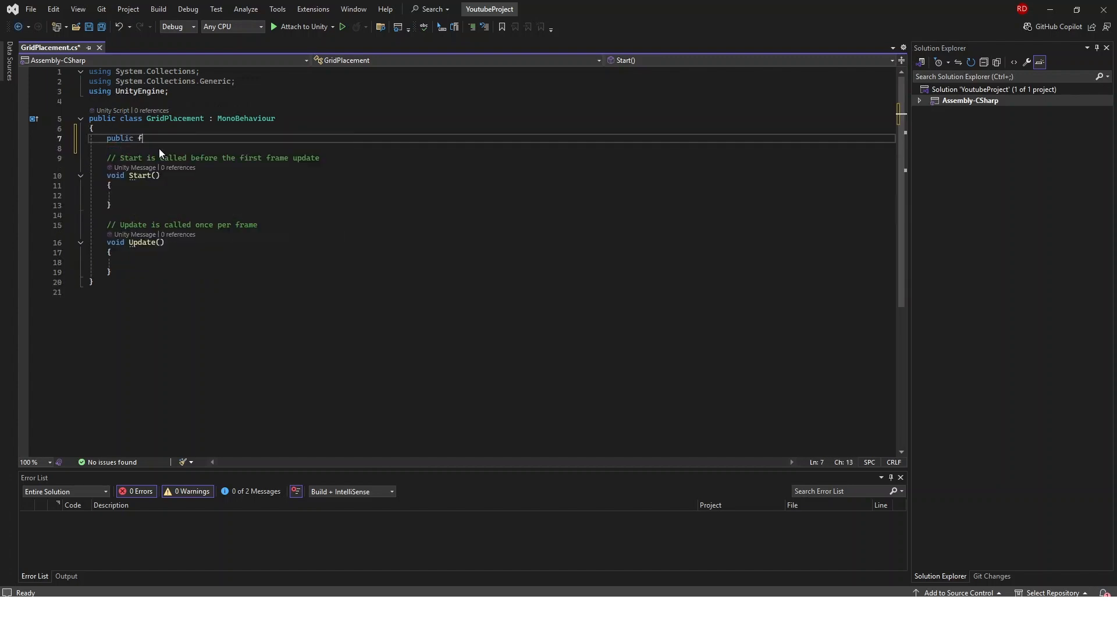
pyautogui.write('loat gridSi')
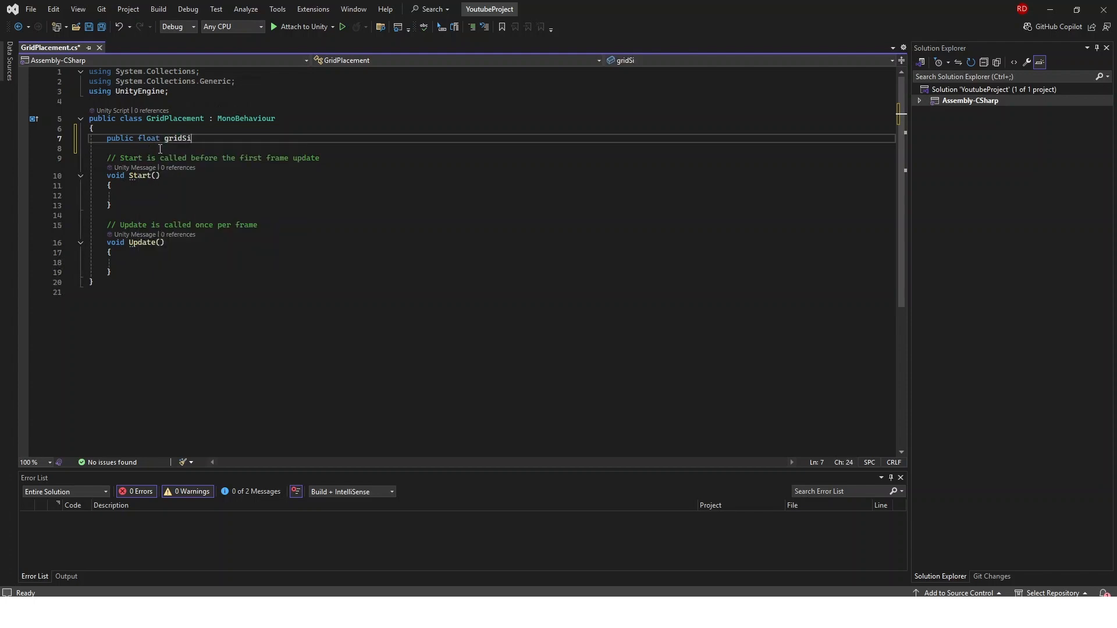
pyautogui.write('ze = 1;')
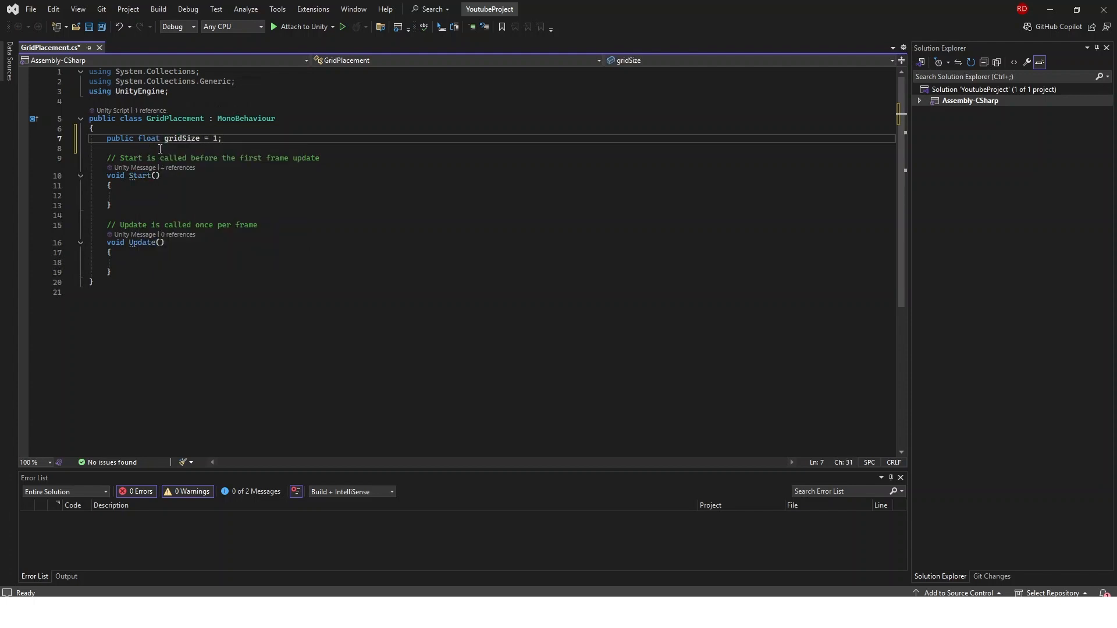
pyautogui.press('ctrl+s')
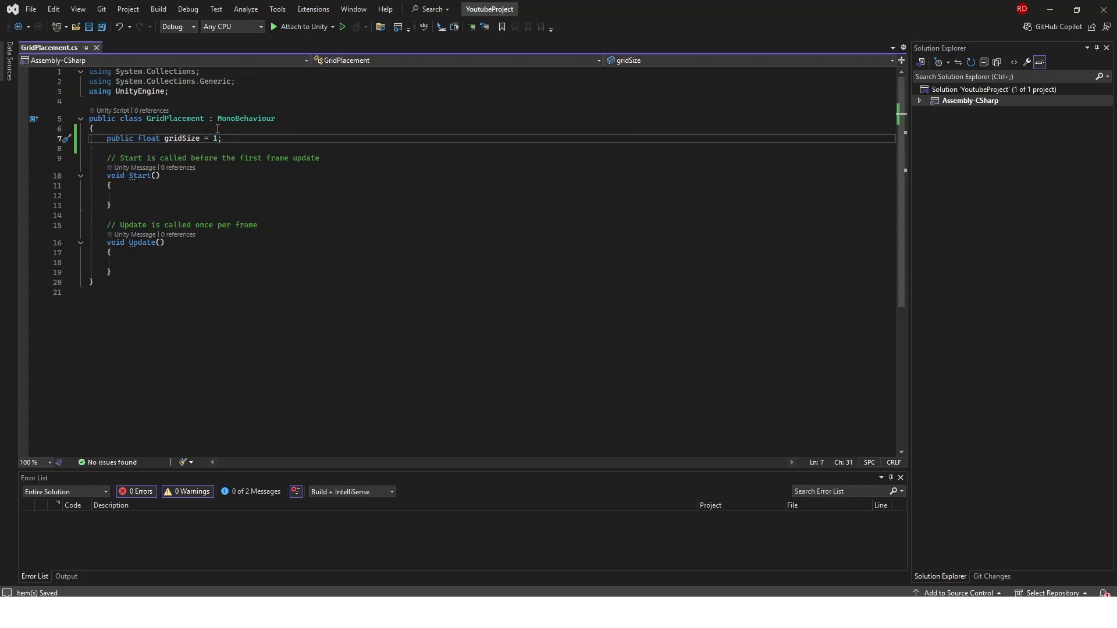
pyautogui.moveTo(229, 133)
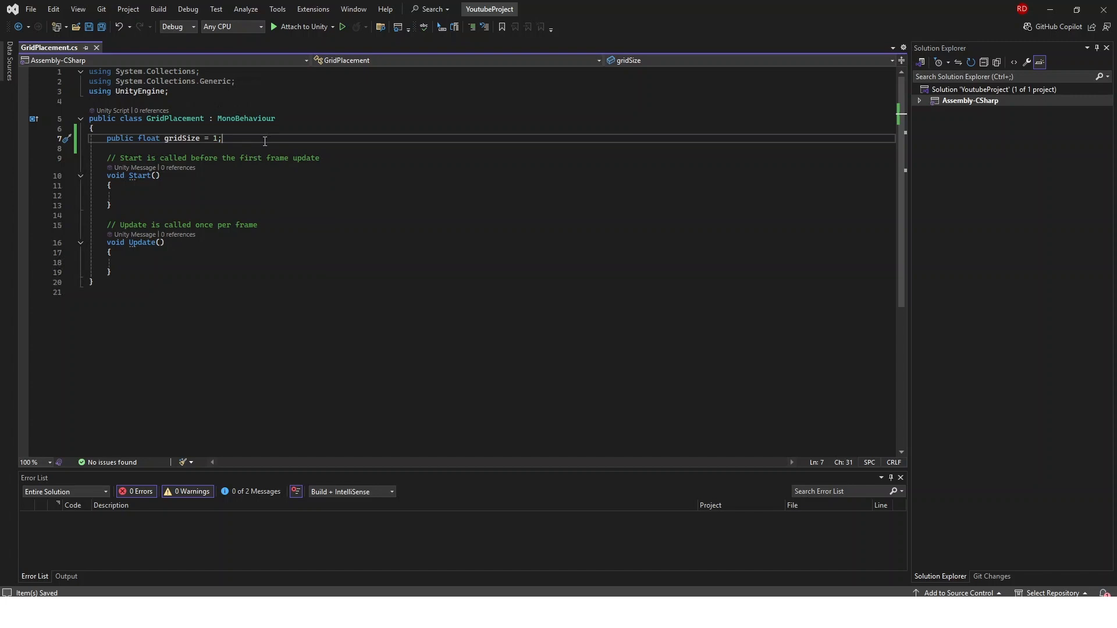
# Step: Add a public GameObject field named thingToPlaceDown to GridPlacement
pyautogui.write('public float gridSpacing = 1;')
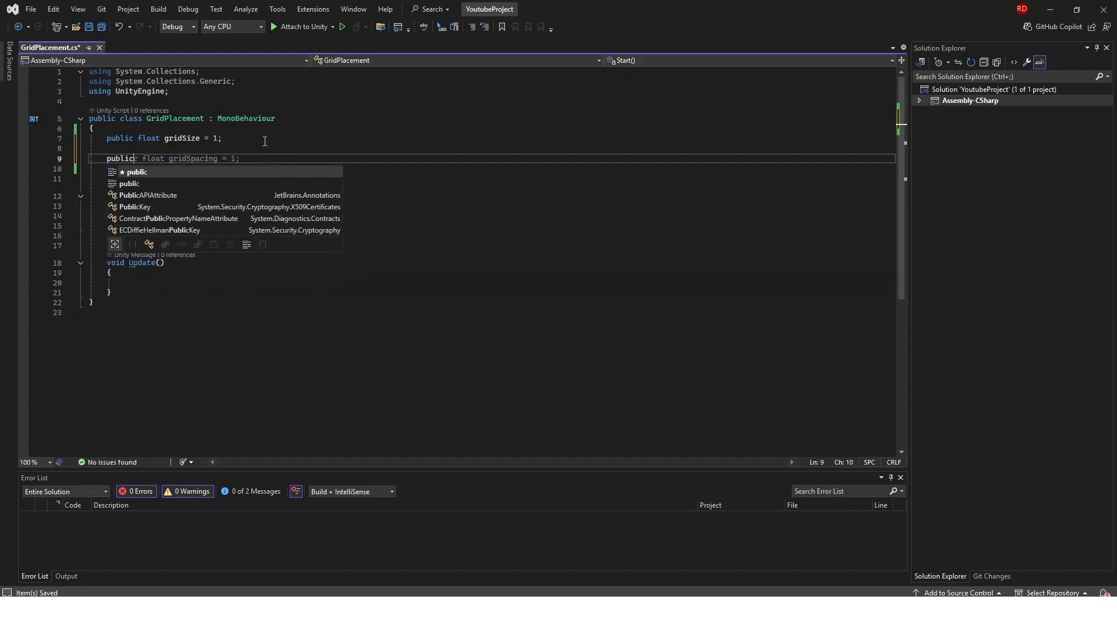
pyautogui.write('GameObject')
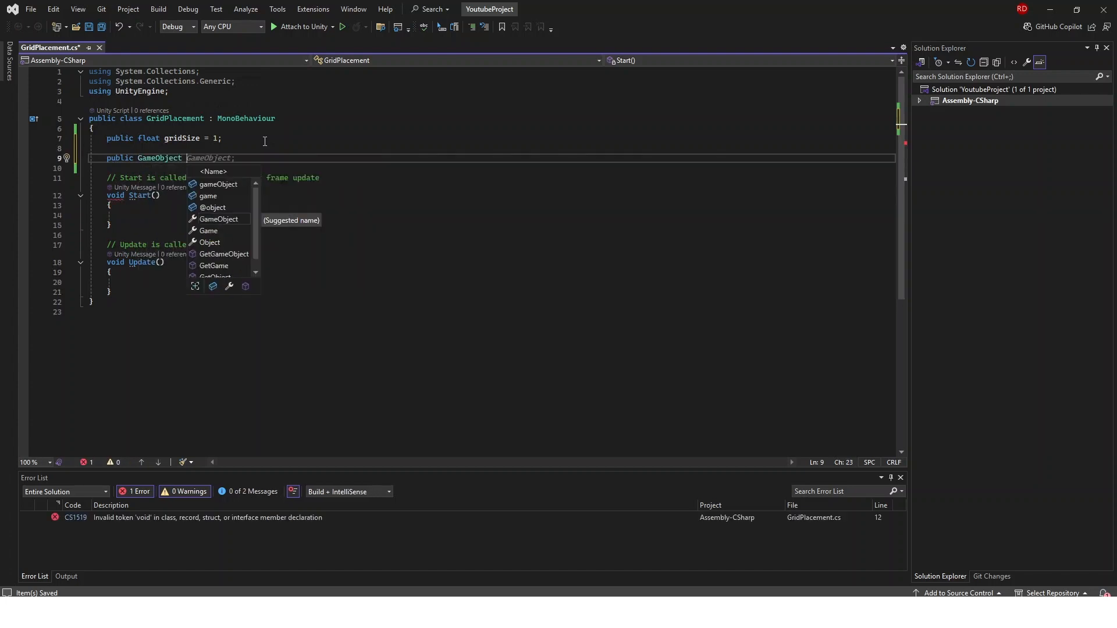
pyautogui.write('thingToPlace')
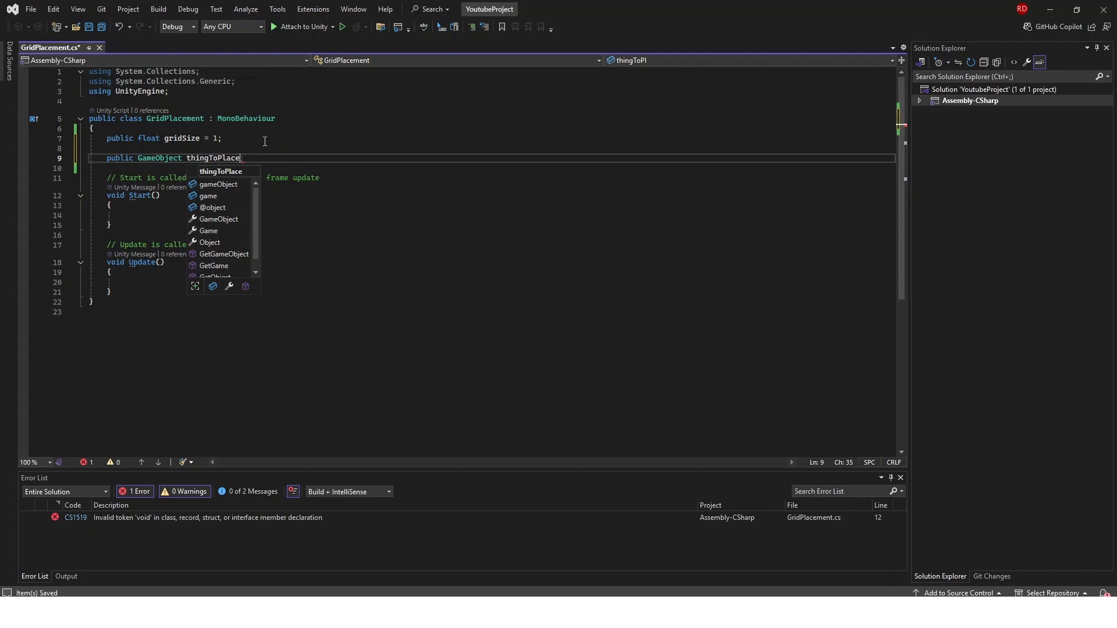
pyautogui.write('Down;')
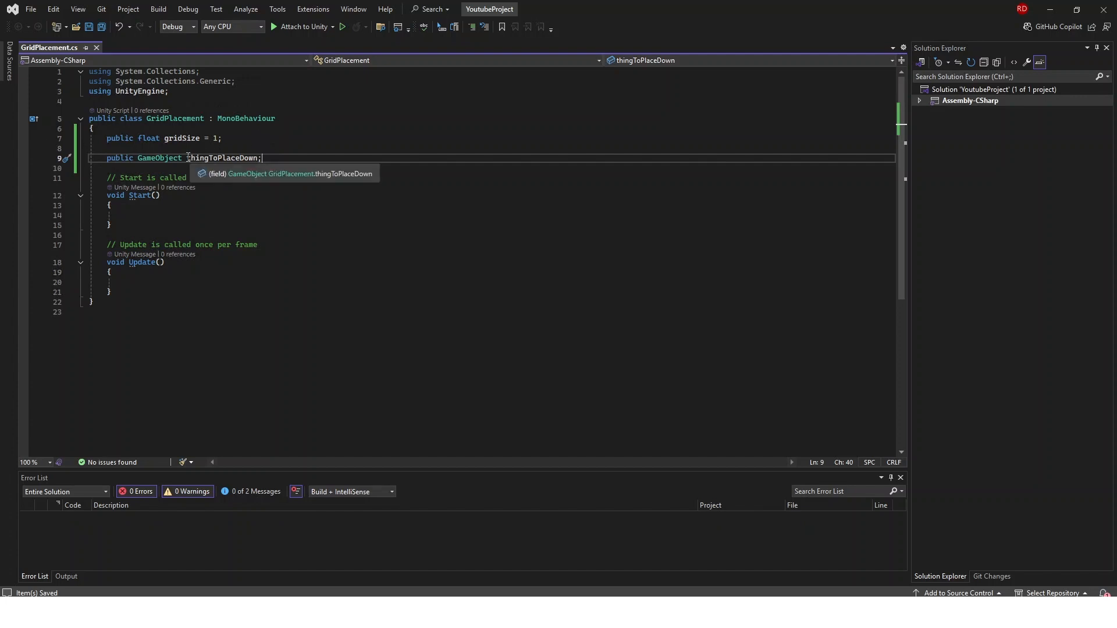
pyautogui.doubleClick(224, 157)
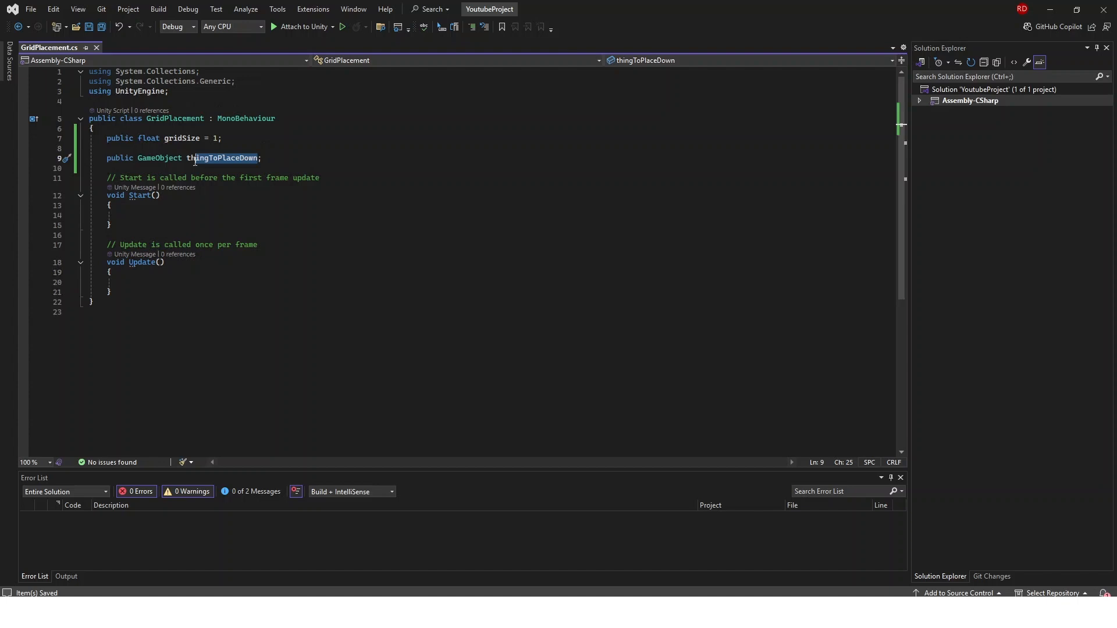
pyautogui.doubleClick(223, 157)
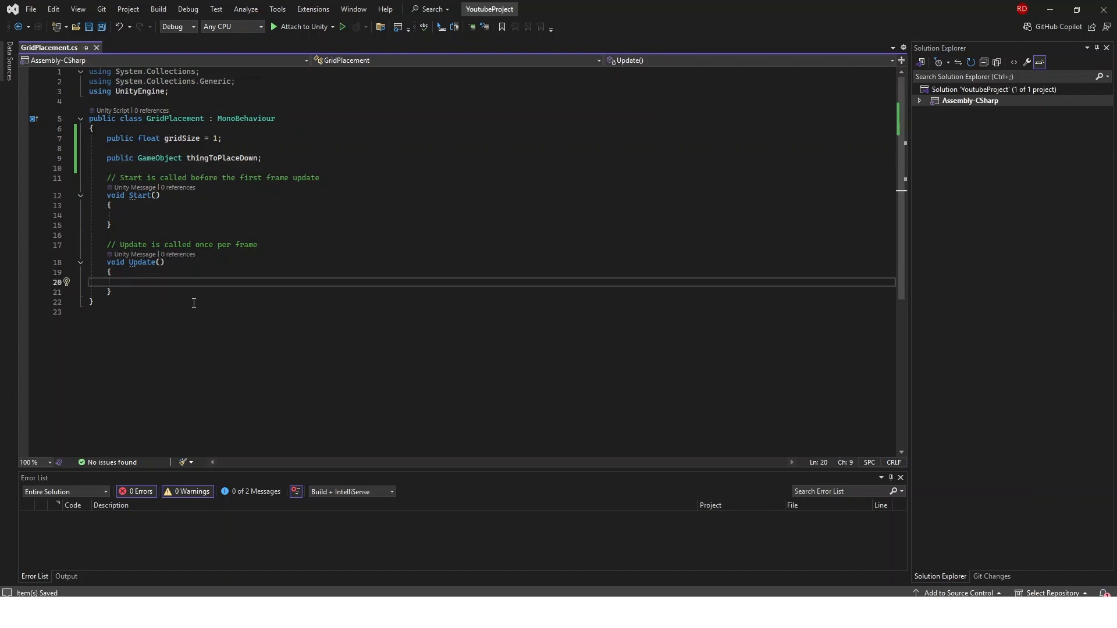
# Step: Make Update call PlaceItem() on mouse input and start a private PlaceItem method
pyautogui.write('if(thingToPlaceDown != null)')
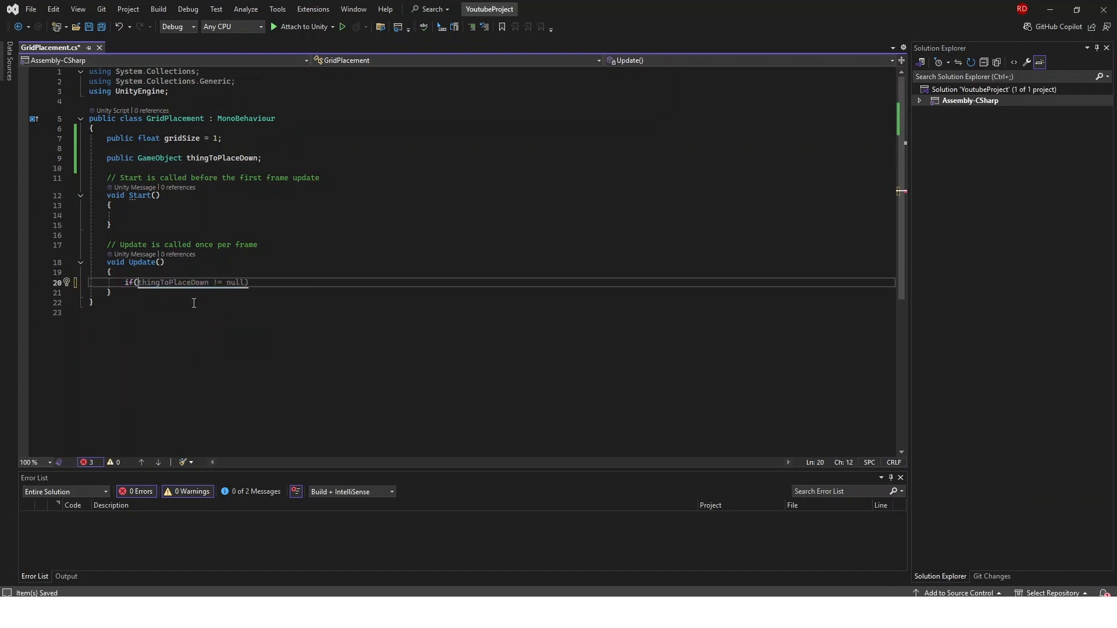
pyautogui.write('Input.GetKeyDown(KeyCode.Space)) {')
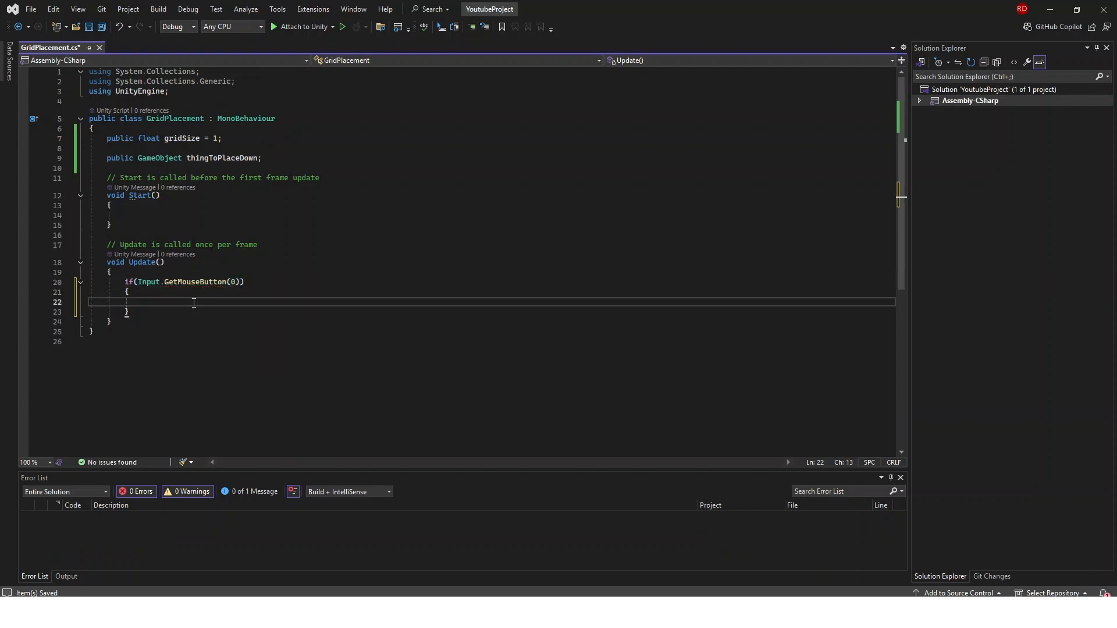
pyautogui.write('Place')
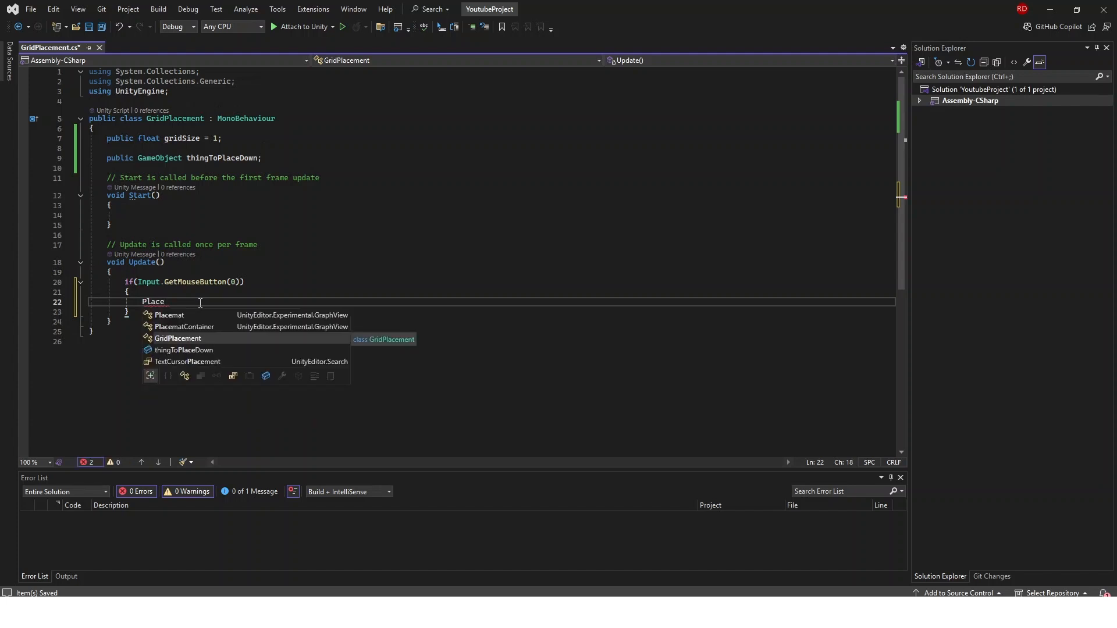
pyautogui.write('I')
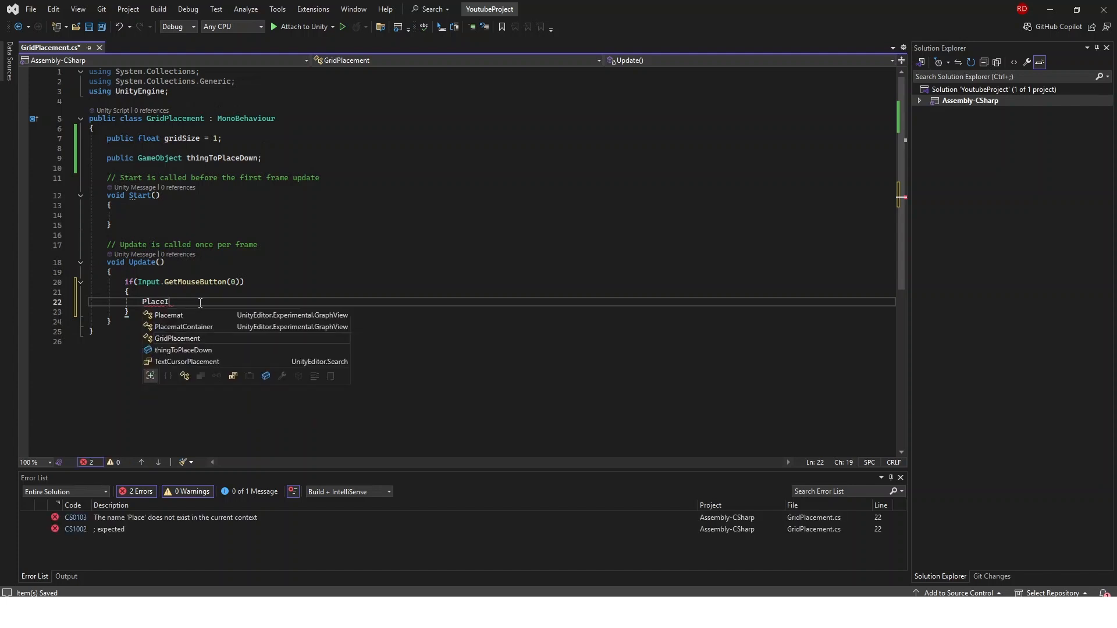
pyautogui.write('tem();')
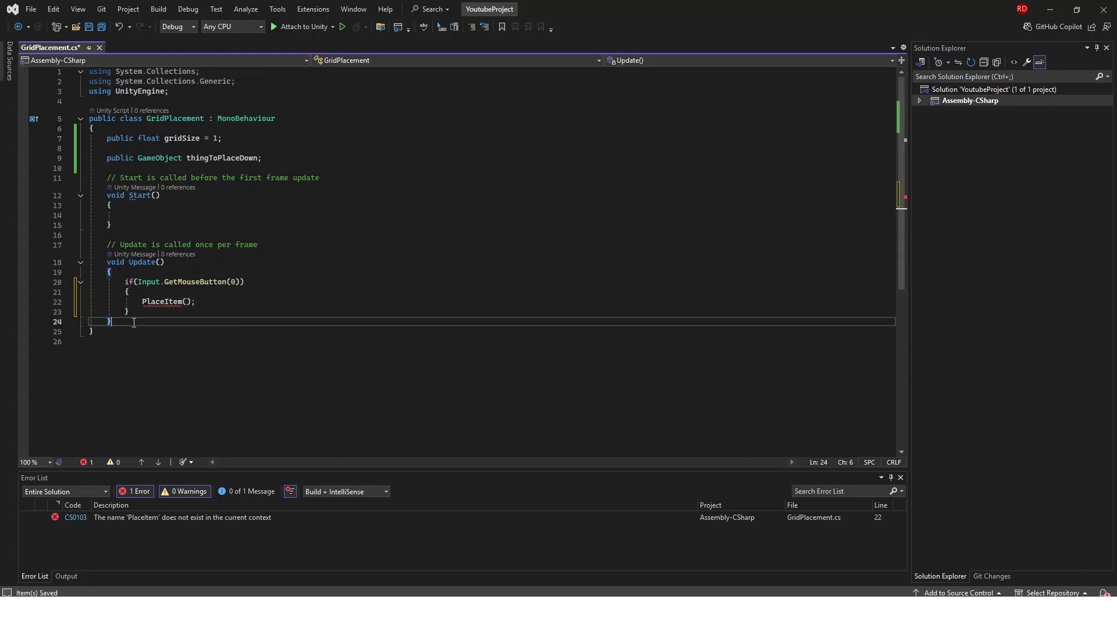
pyautogui.write('private void PlaceItem()')
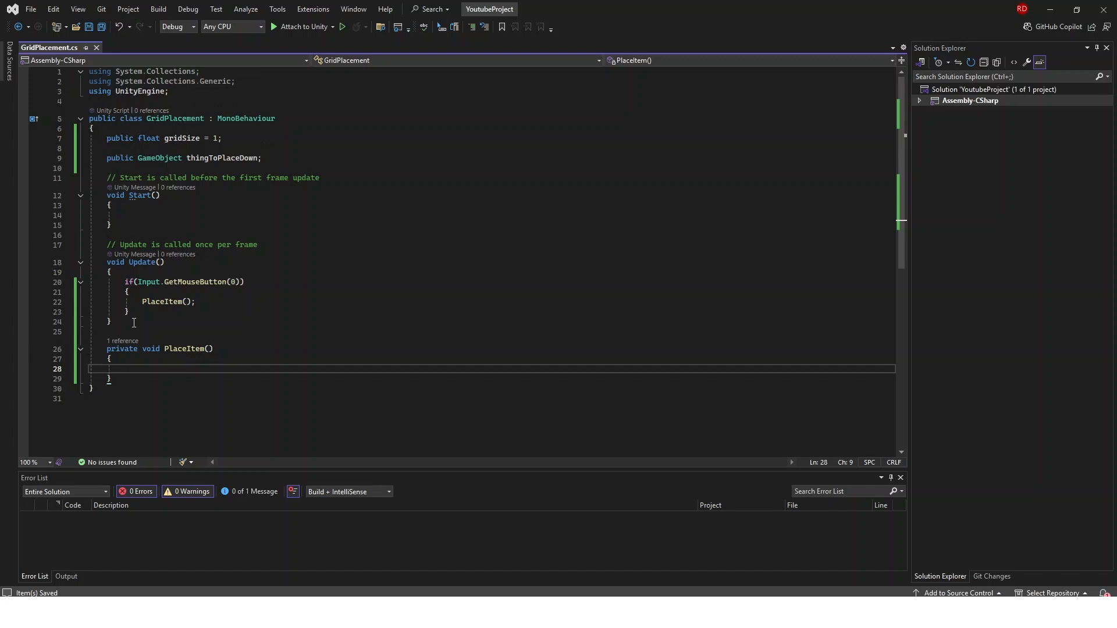
# Step: Assign mousePos from Camera.main.ScreenToWorldPoint(Input.mousePosition) inside PlaceItem
pyautogui.write('mou')
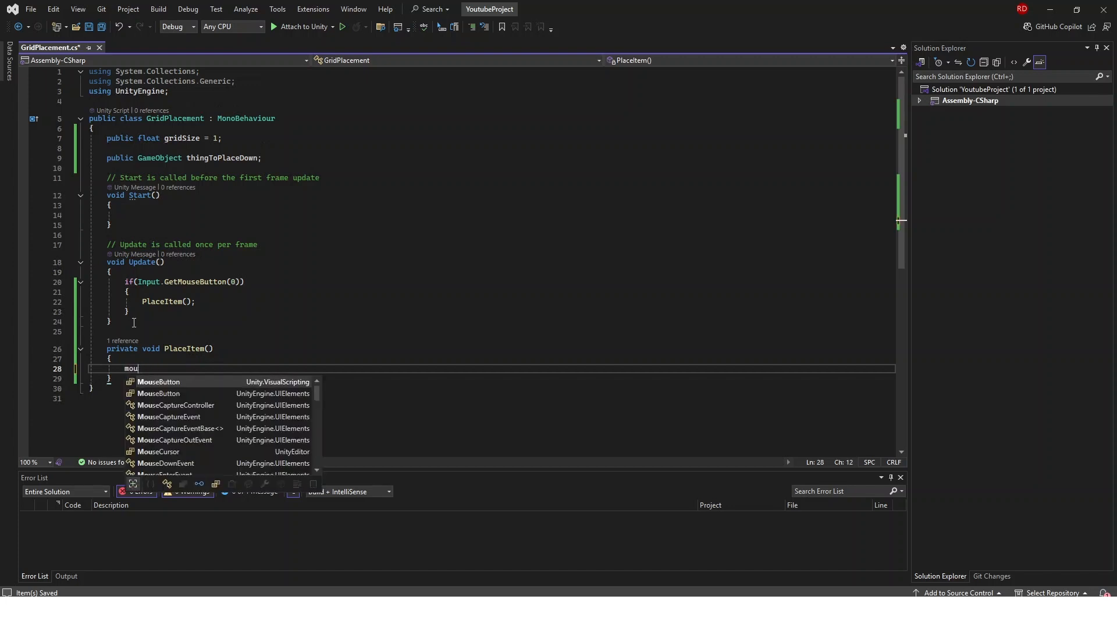
pyautogui.press('Backspace')
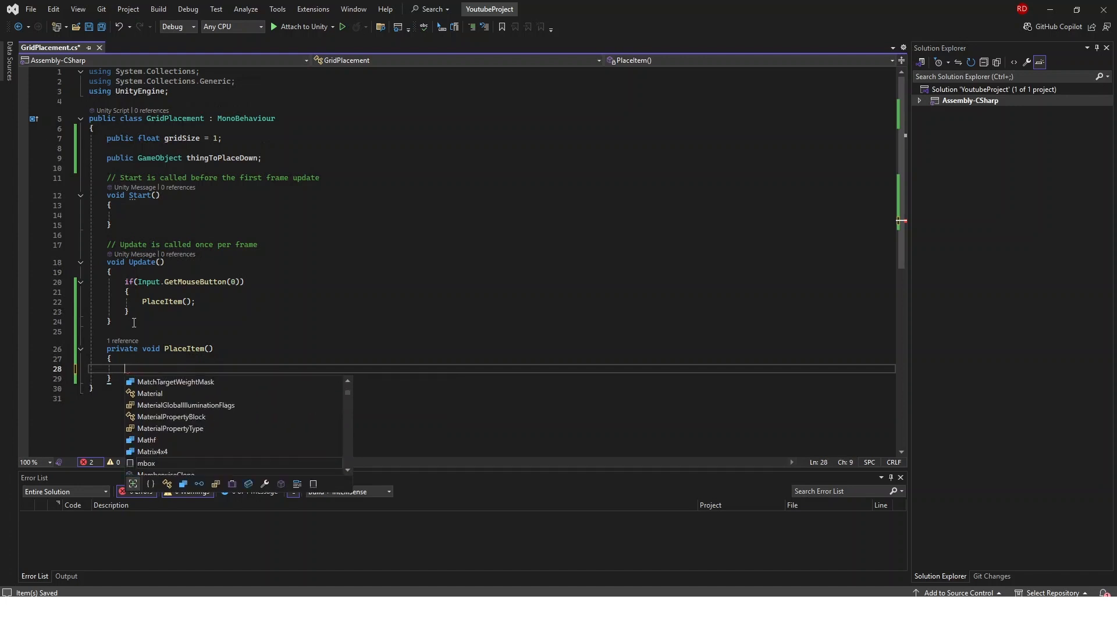
pyautogui.write('float mousePos =')
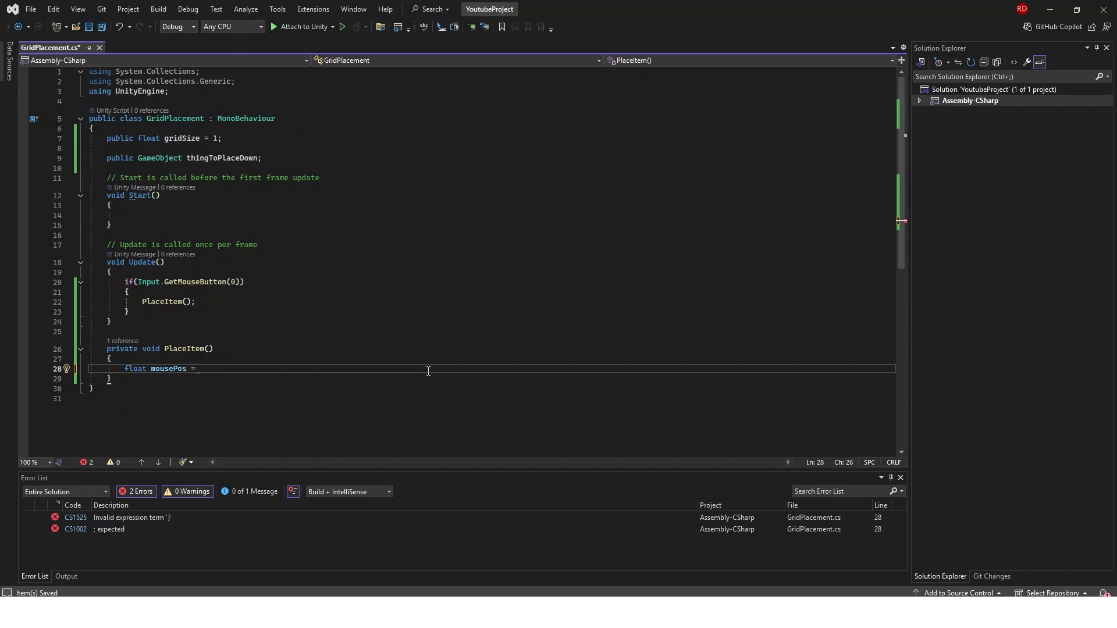
pyautogui.write('Camera.main.transform.position;')
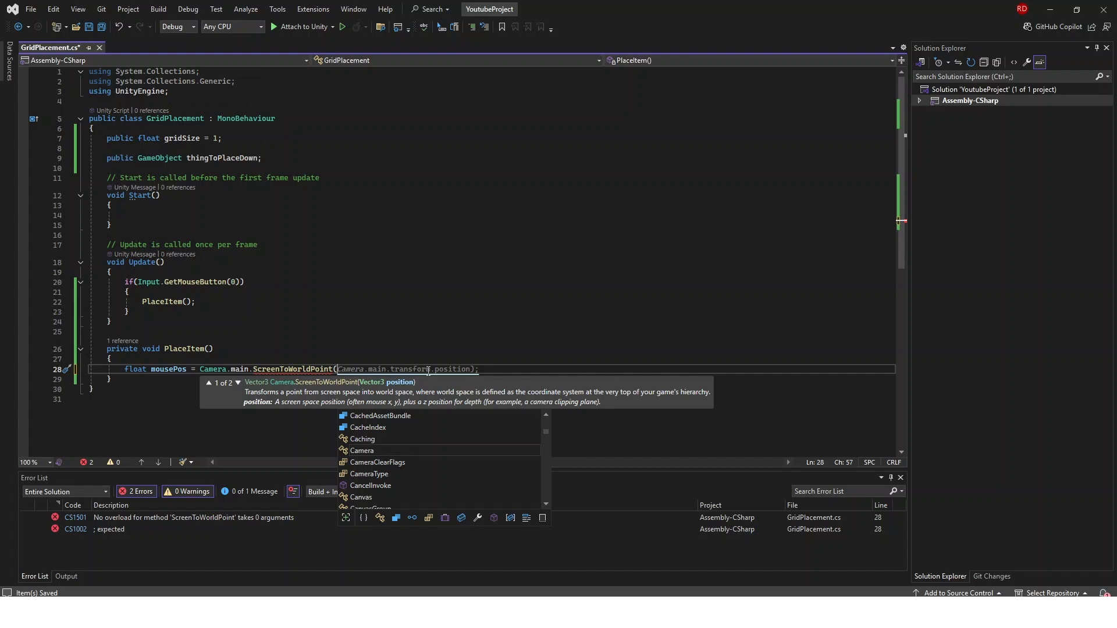
pyautogui.write('Input.mousePosition);')
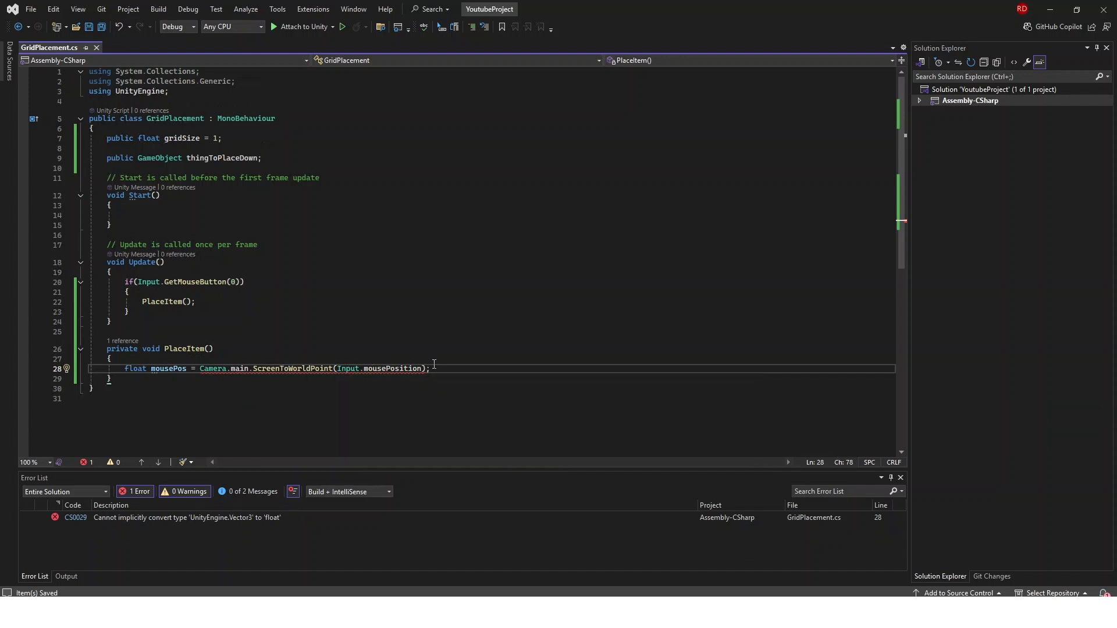
pyautogui.moveTo(134, 369)
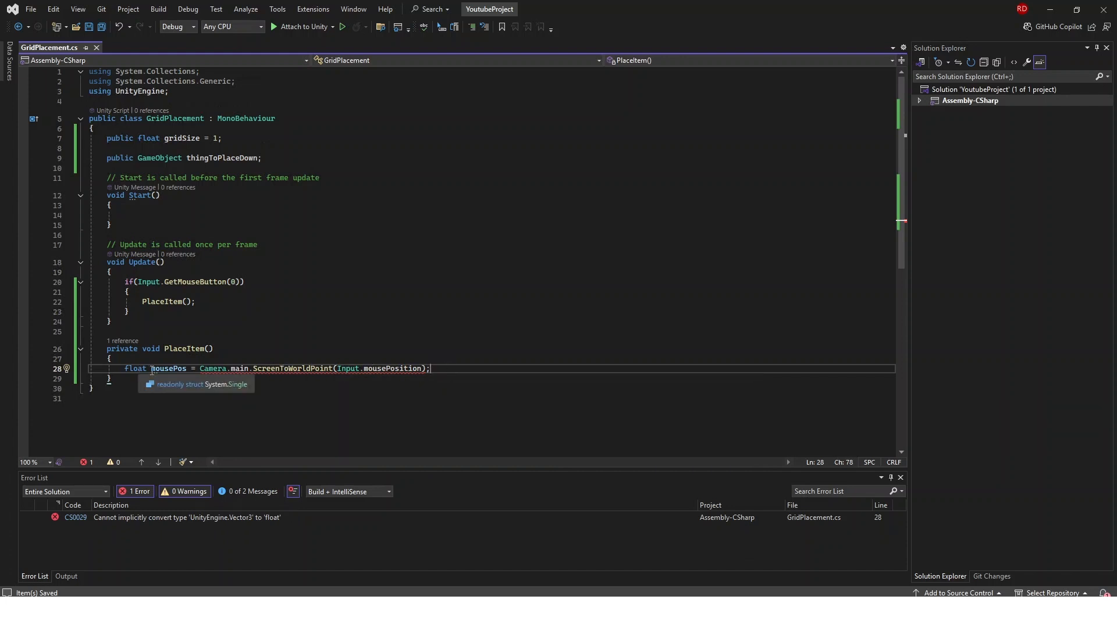
# Step: Replace mousePos's float type and begin an if(Input.GetMouseButton(1)) statement
pyautogui.doubleClick(133, 368)
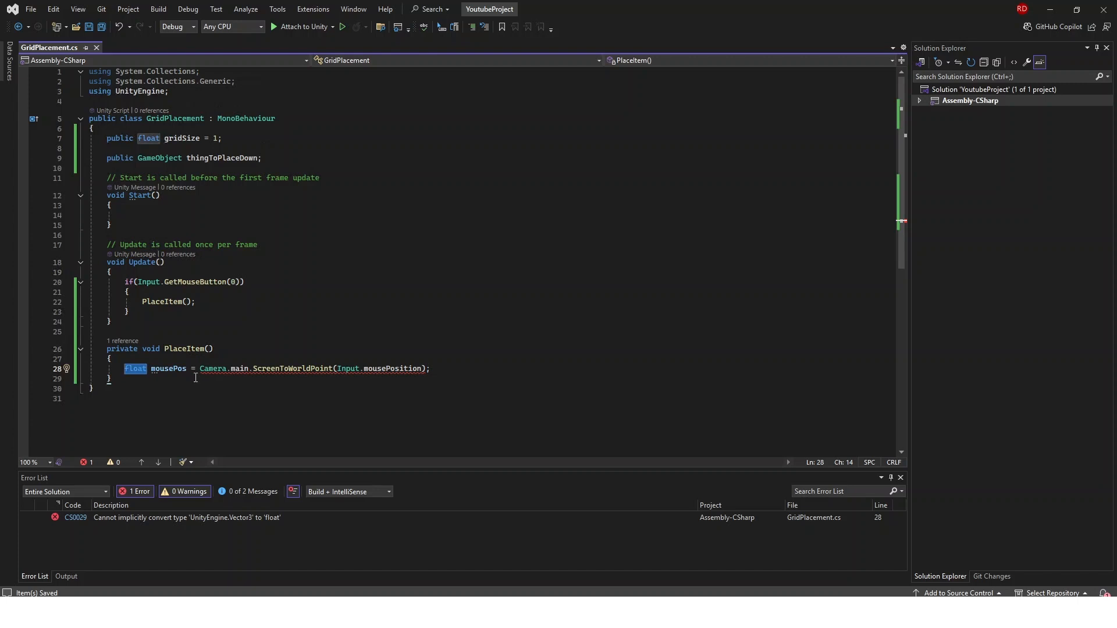
pyautogui.write('Vector2')
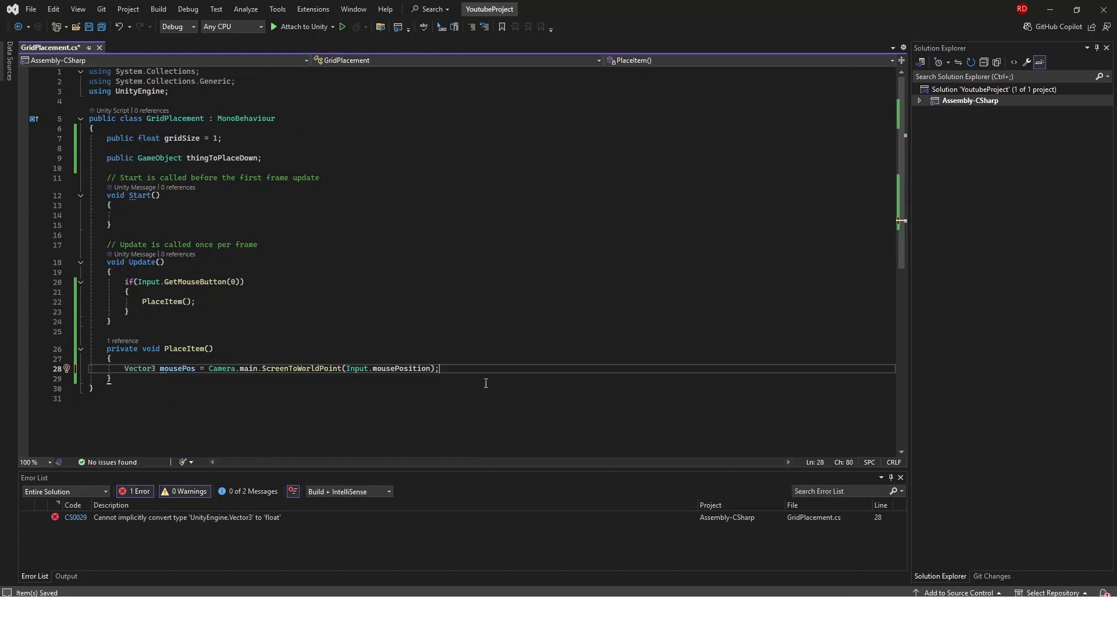
pyautogui.write('if(Input.GetMouseButton(1)) {')
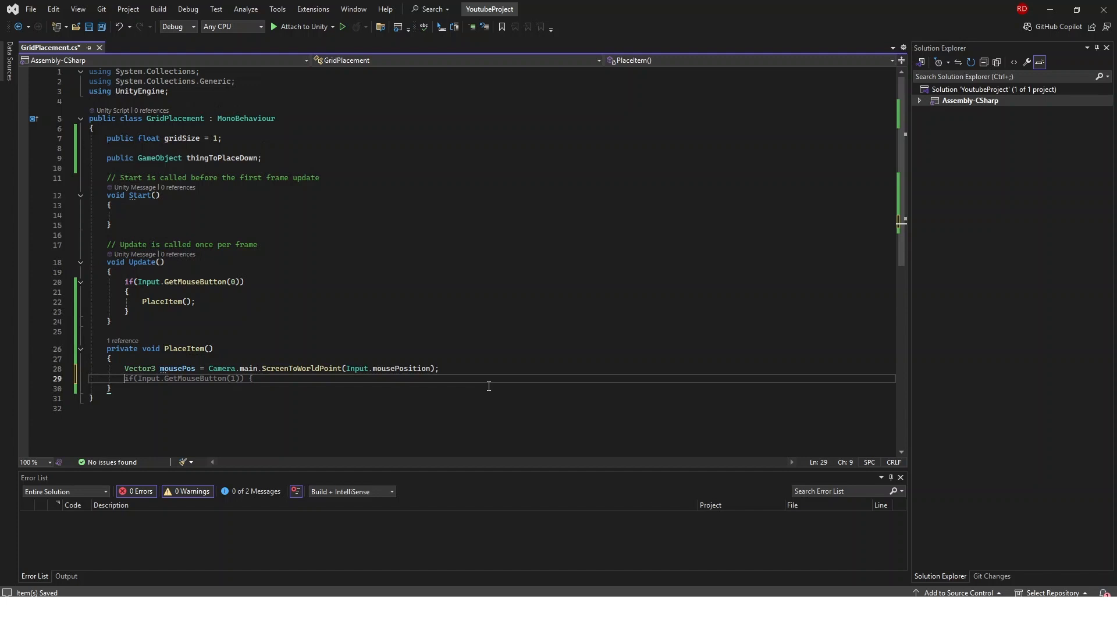
# Step: Declare Vector2 snappedMousePos with x as Mathf.Round(mousePos.x / gridSize) * gridSize
pyautogui.write('Vector2 s')
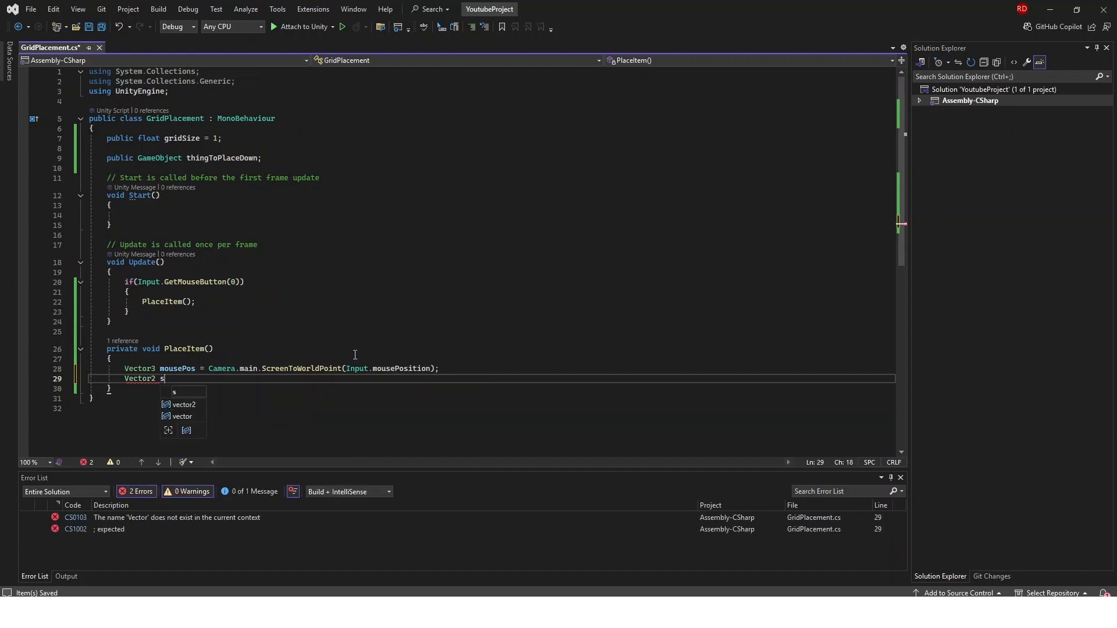
pyautogui.write('nappedMousePos =')
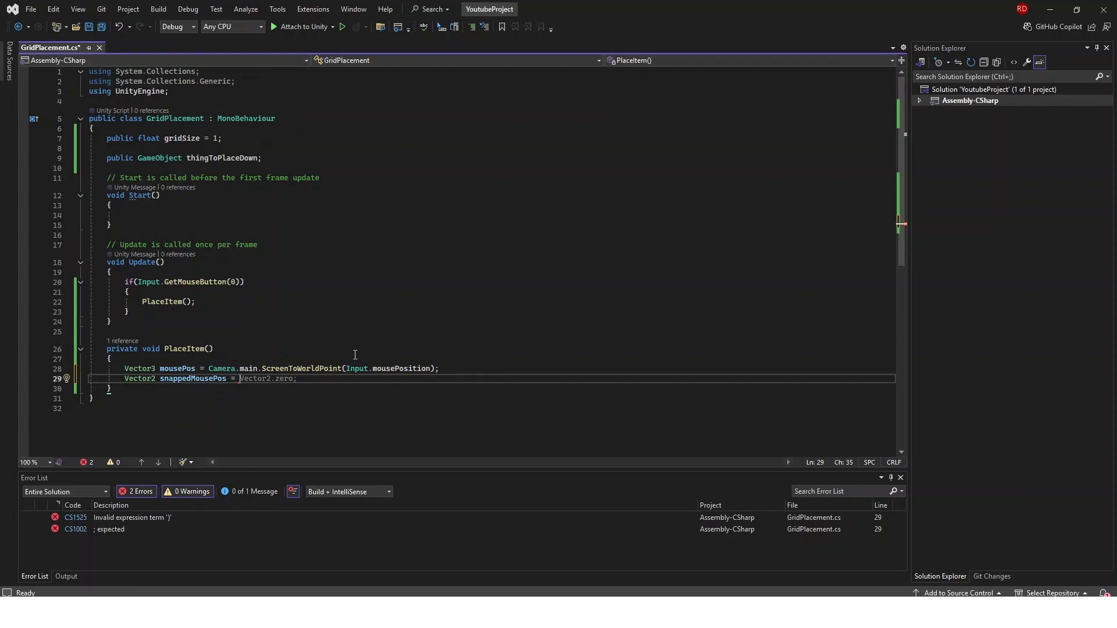
pyautogui.write('new Vector2(')
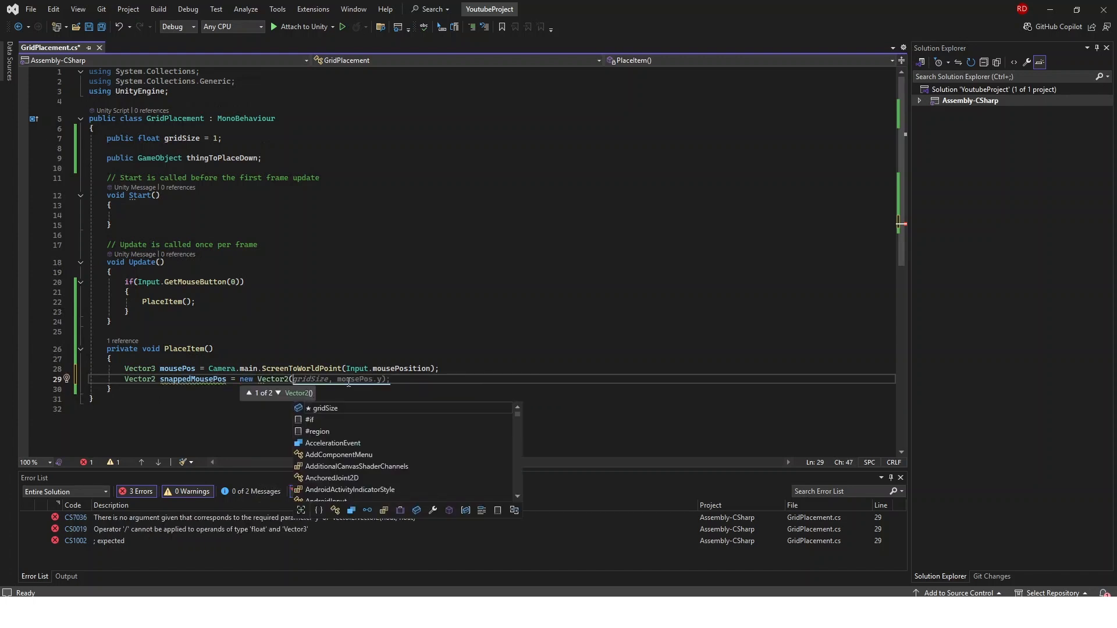
pyautogui.write('Mathf)')
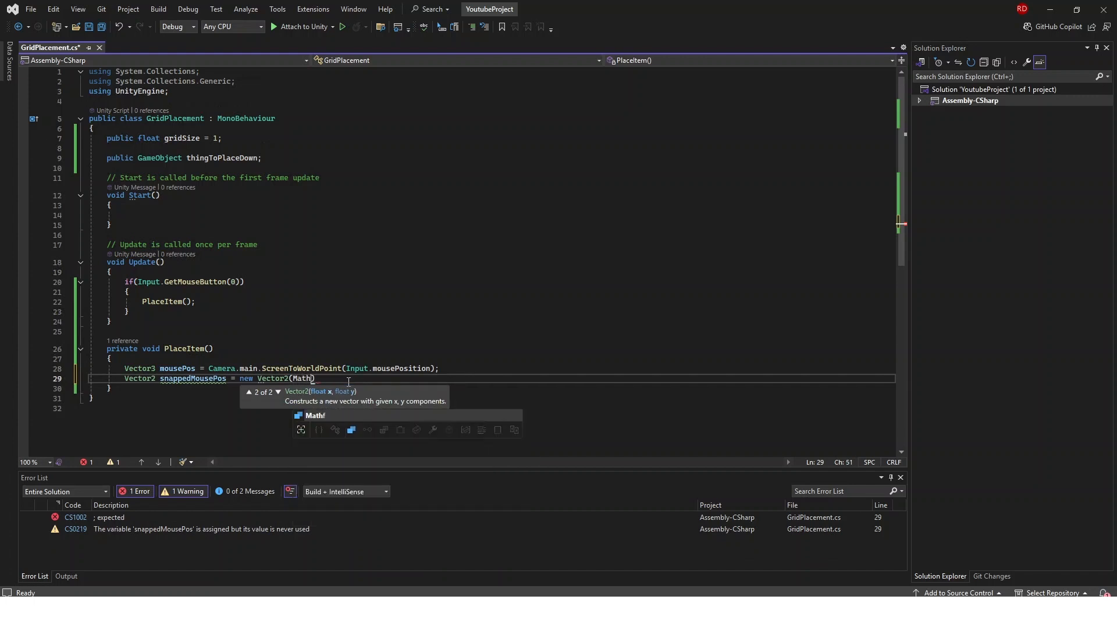
pyautogui.write('.Round(')
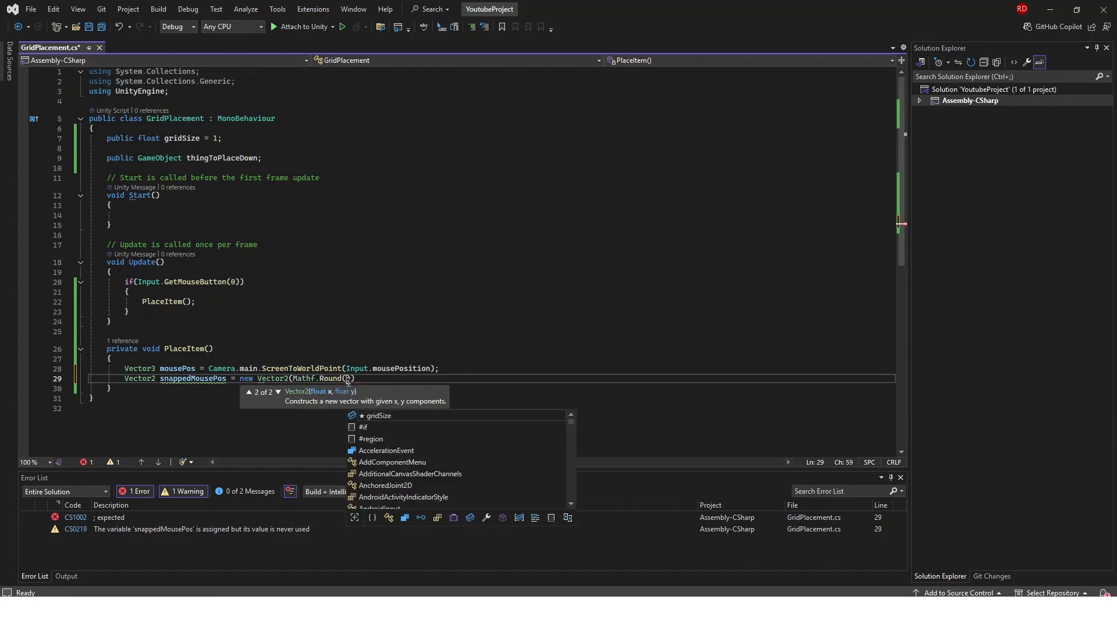
pyautogui.write('mousePos.x /')
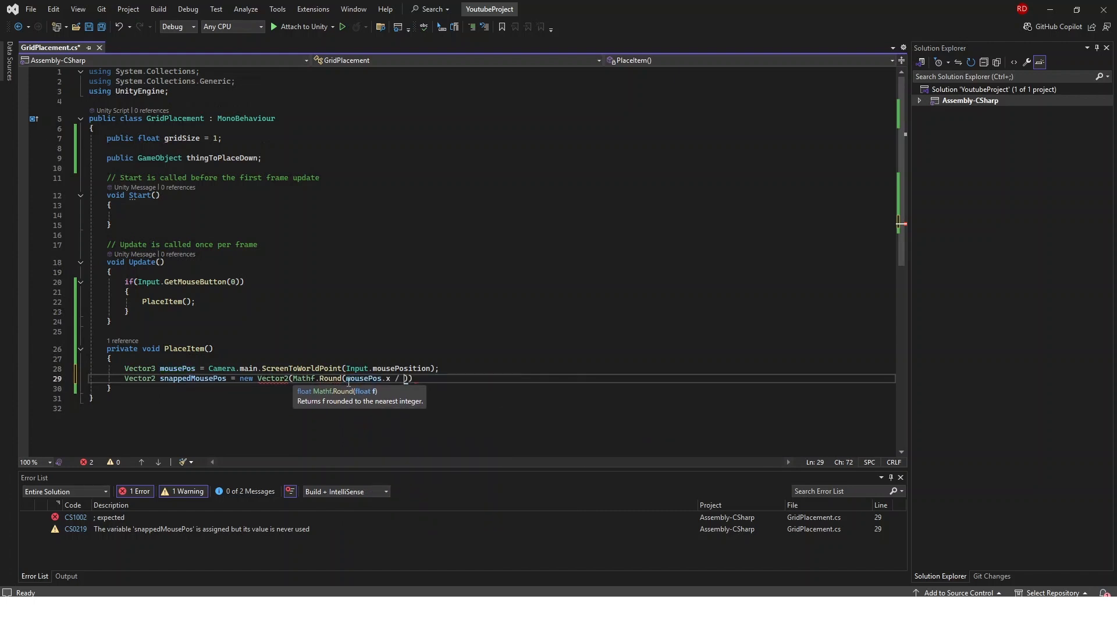
pyautogui.write('gridSize')
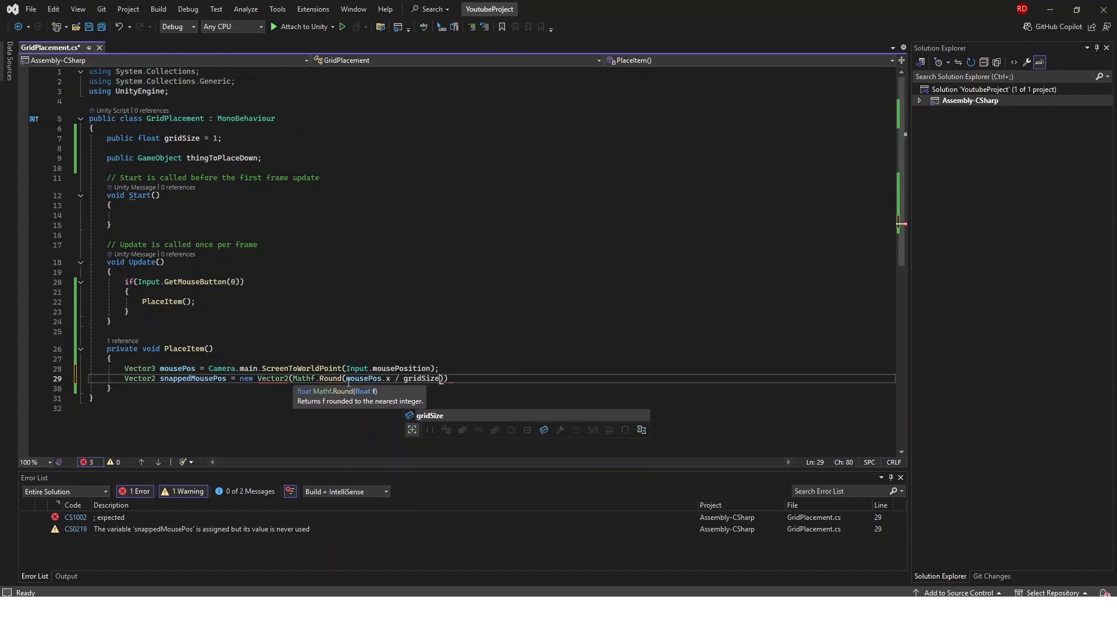
pyautogui.write('* gi')
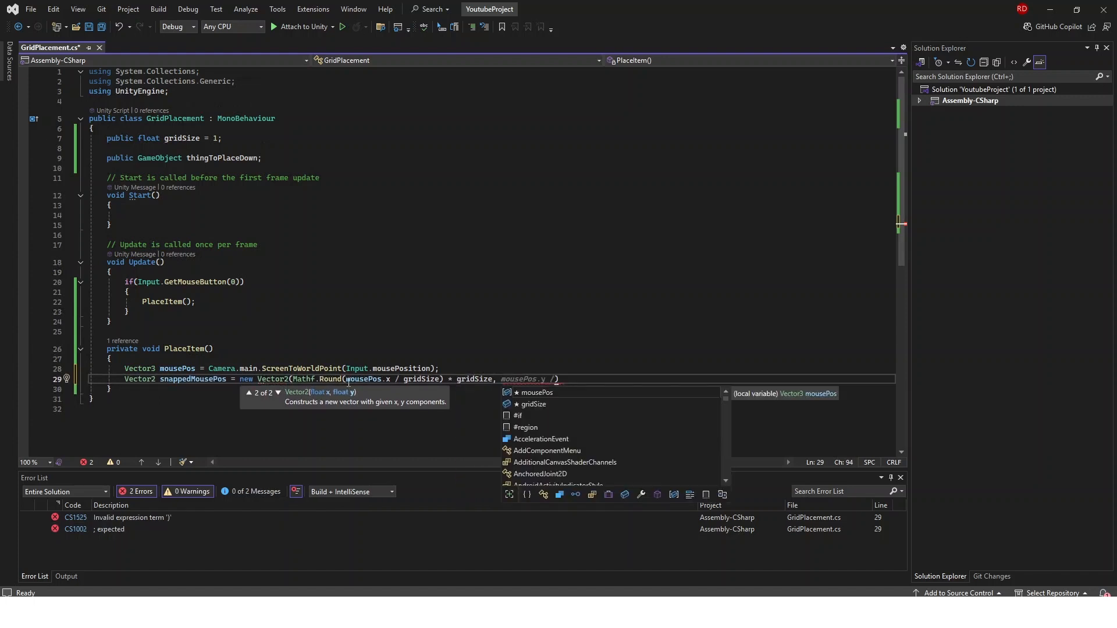
# Step: Round the y component with Mathf.Round(mousePos.y / gridSize) * gridSize, then save
pyautogui.write('Mathf.Round(')
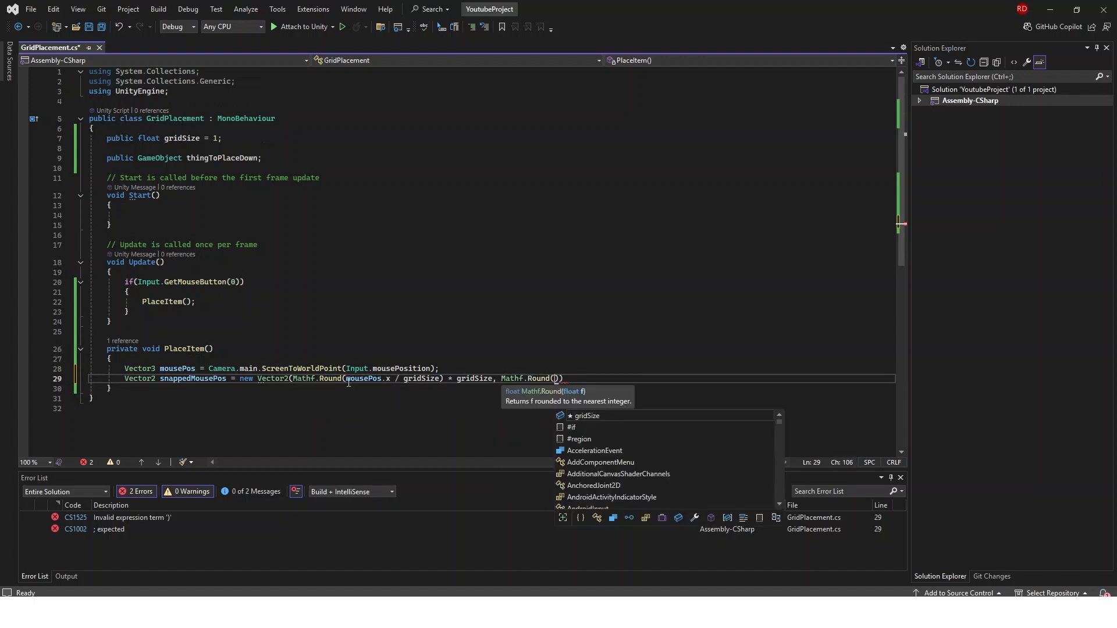
pyautogui.write('mousePos.')
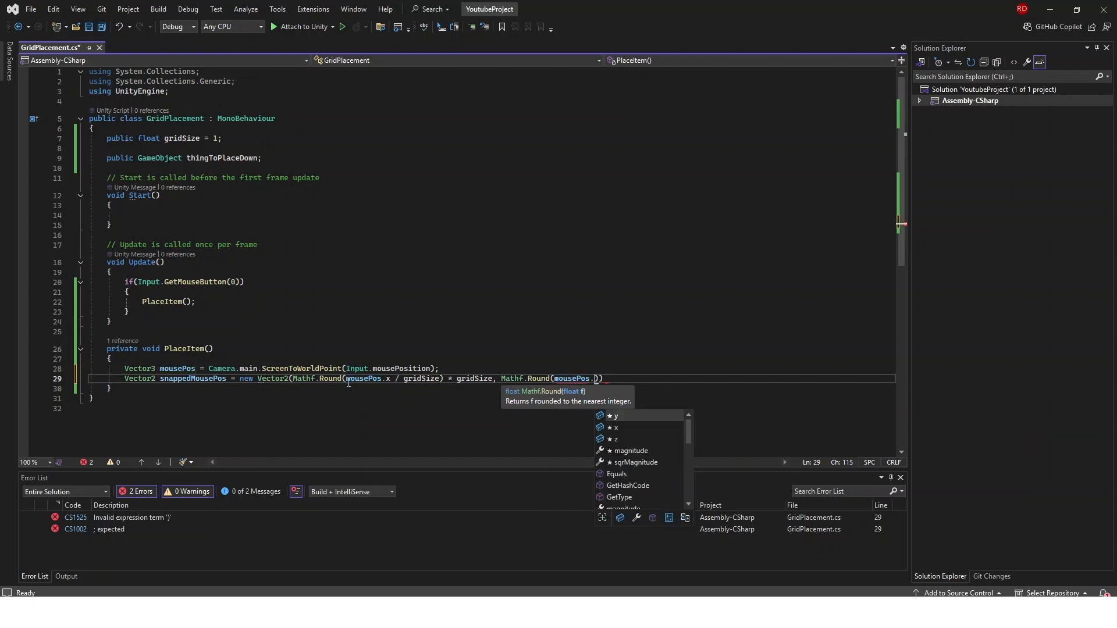
pyautogui.write('.y / gridSize')
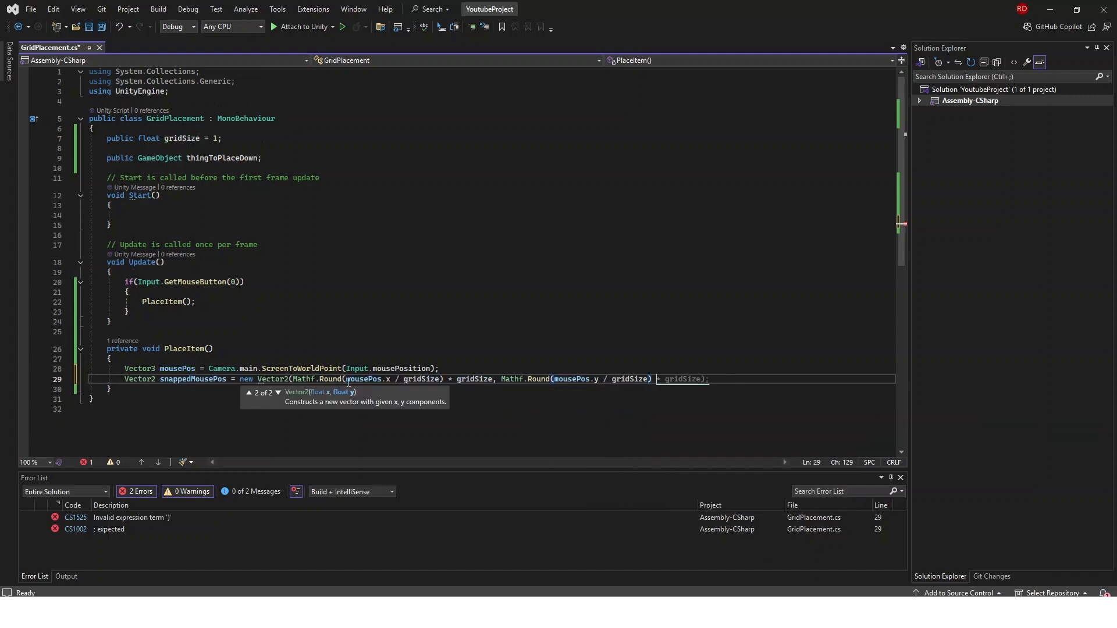
pyautogui.write('grids')
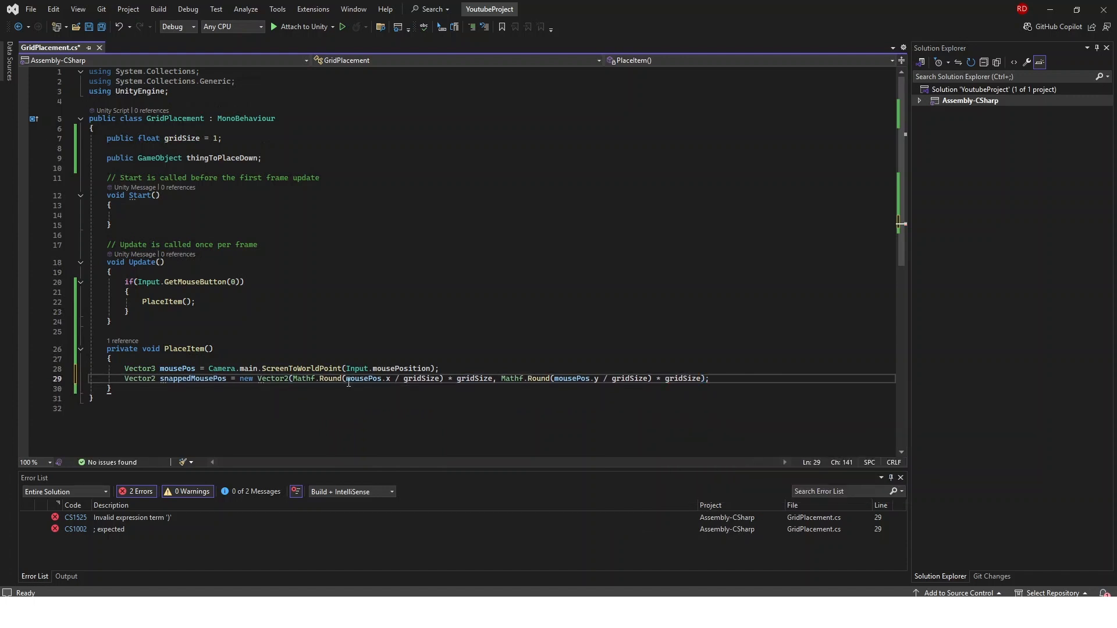
pyautogui.press('ctrl+s')
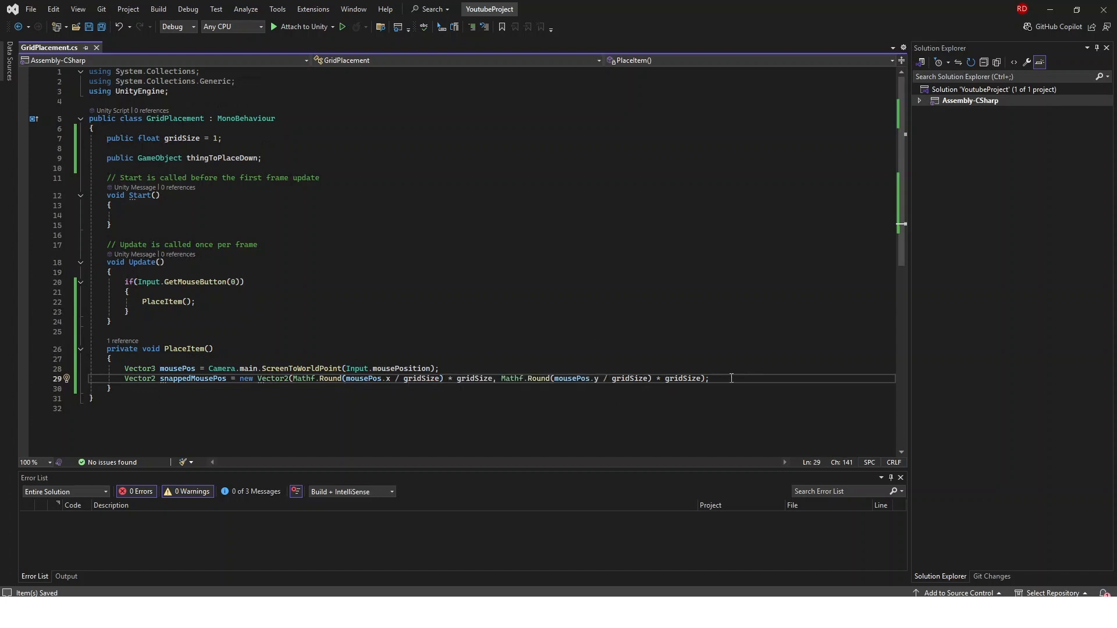
# Step: Add Instantiate(thingToPlaceDown, snappedMousePos, Quaternion.identity); to PlaceItem and return to Unity
pyautogui.press('Enter')
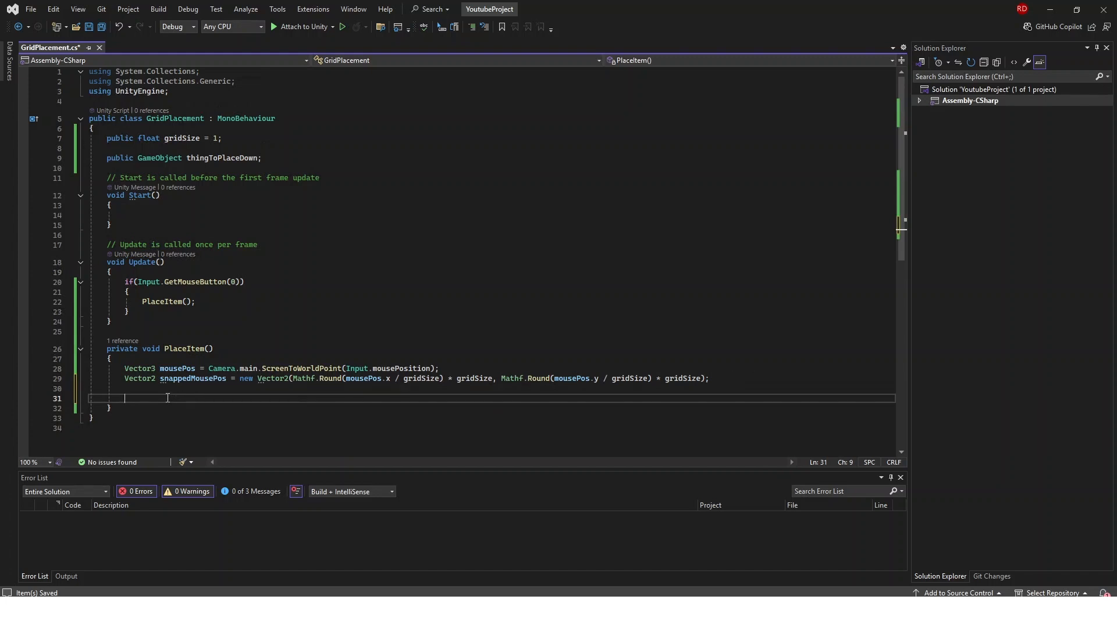
pyautogui.write('Inst')
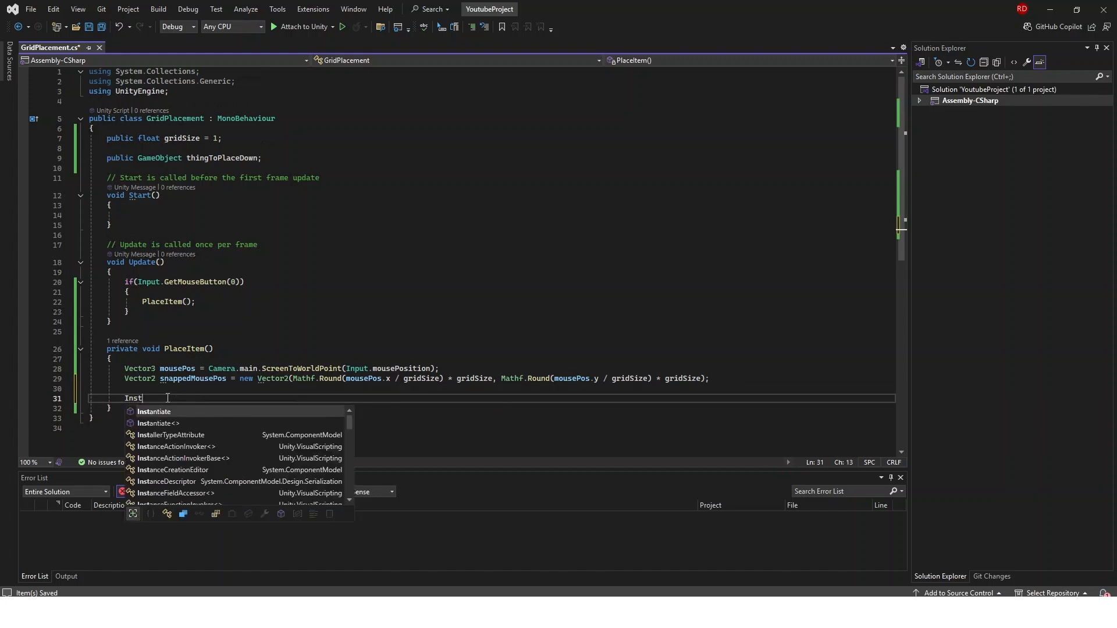
pyautogui.write('antiate(thingToPlaceDown, snappedMousePos, Quaternion.identity);')
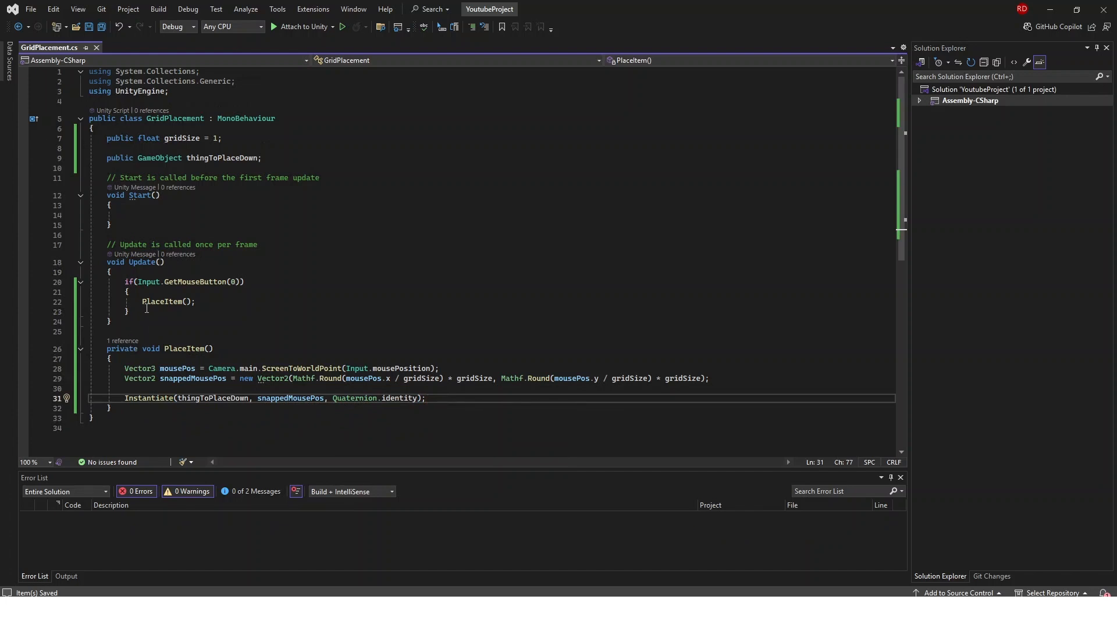
pyautogui.click(196, 301)
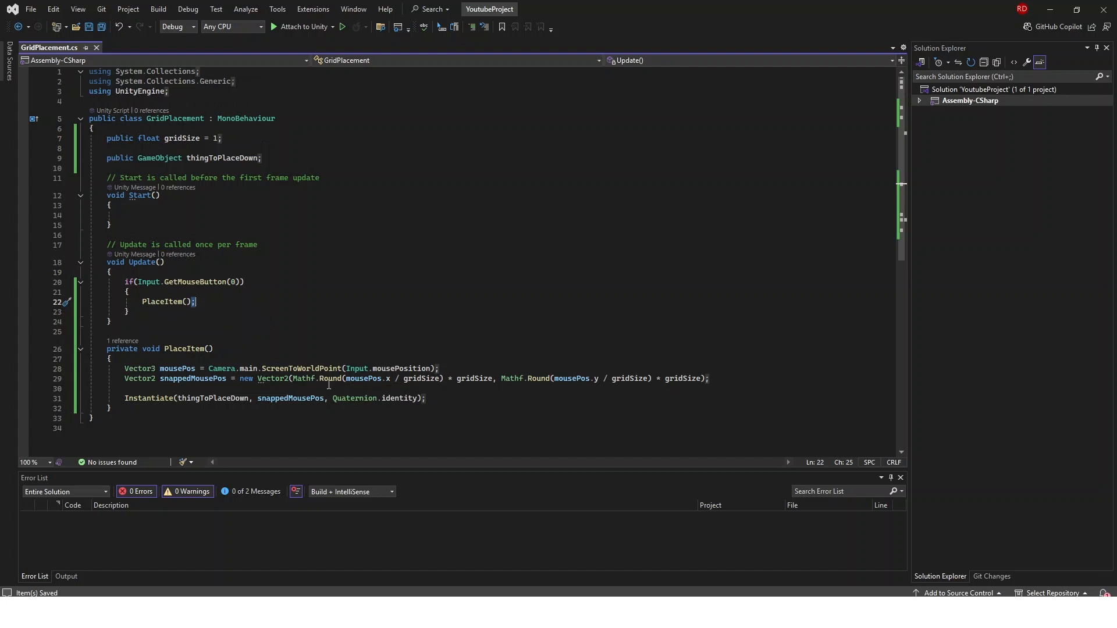
pyautogui.moveTo(279, 381)
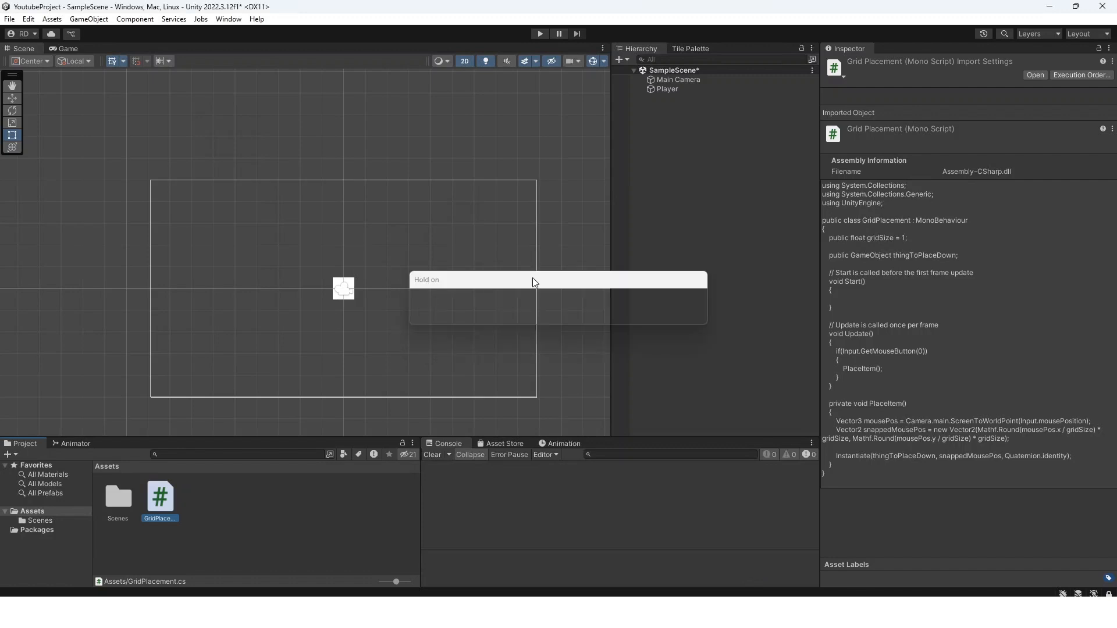
# Step: Make a green 'Thing to Place Down' square prefab and assign it to Player's GridPlacement
pyautogui.click(667, 89)
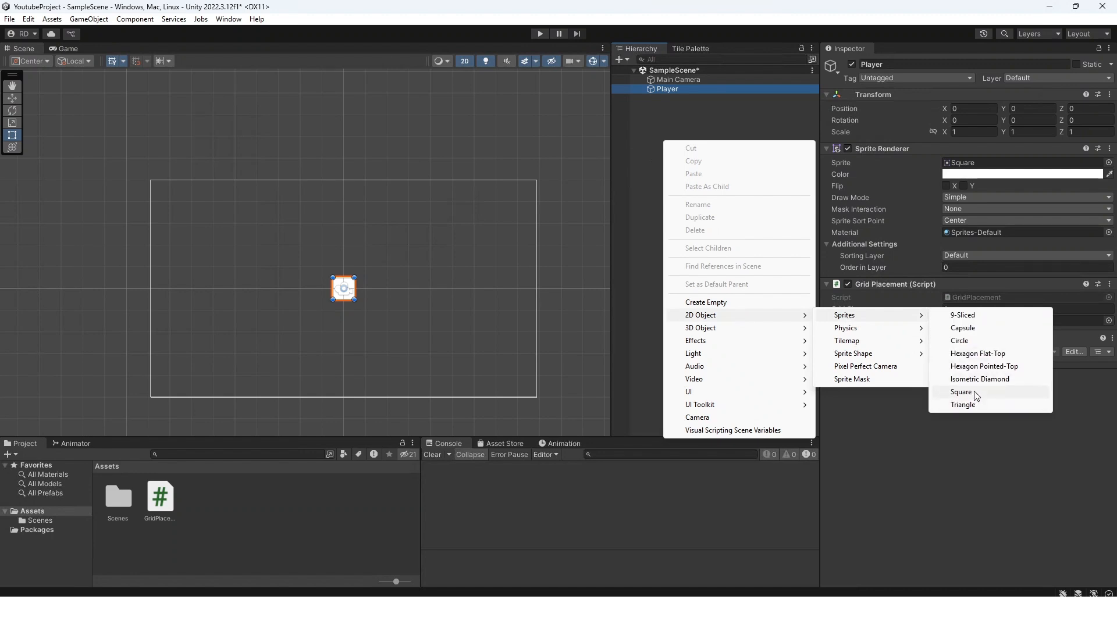
pyautogui.click(962, 391)
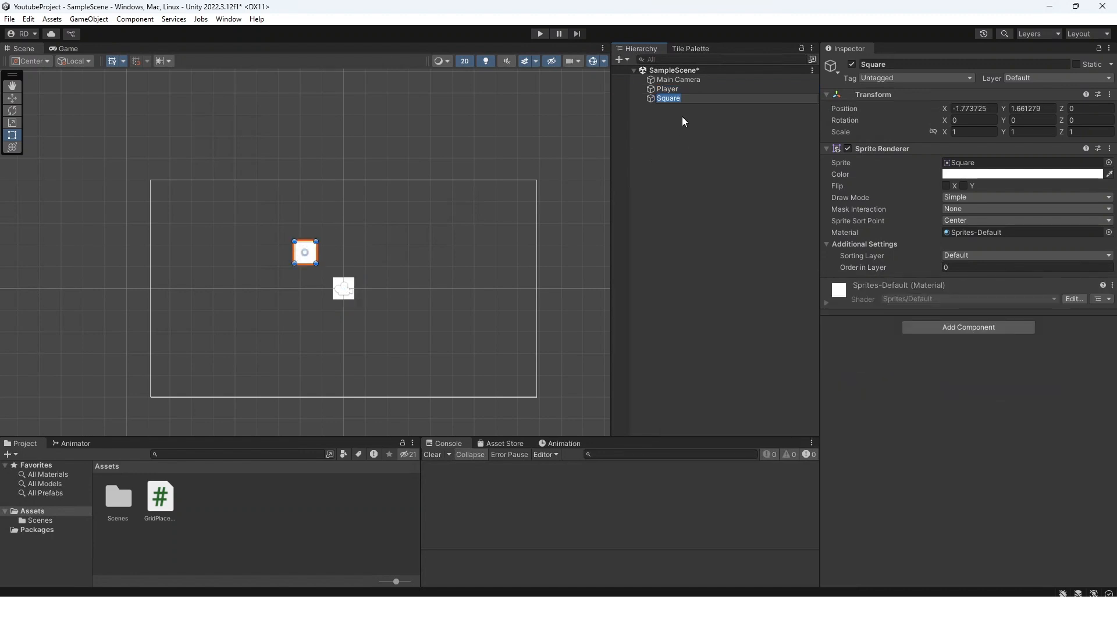
pyautogui.write('Thing to Place D')
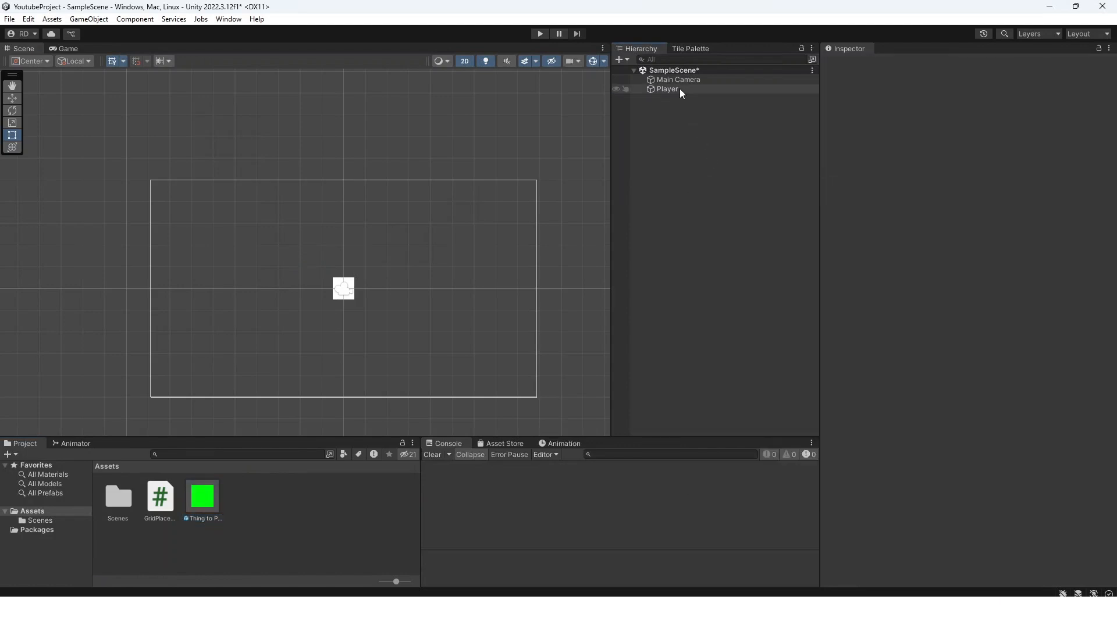
pyautogui.click(667, 89)
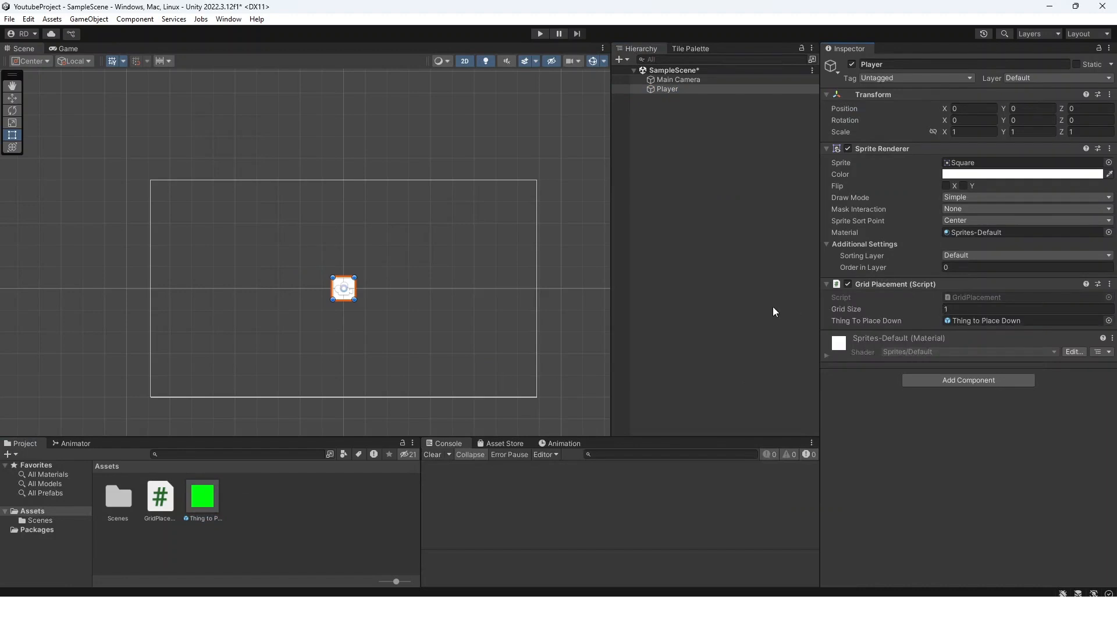
pyautogui.moveTo(179, 498)
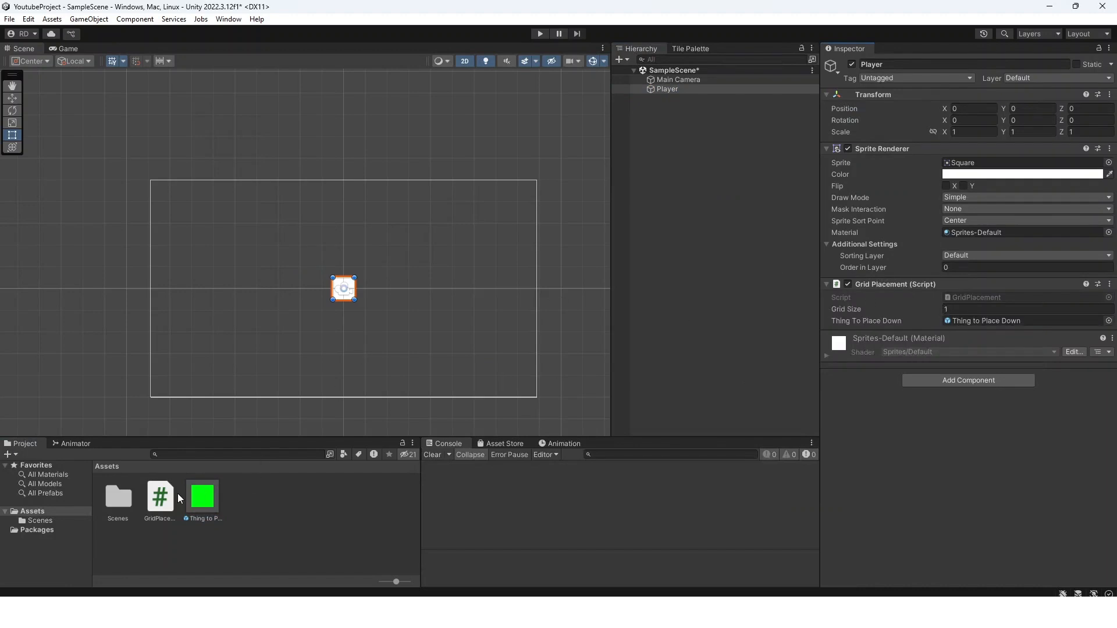
pyautogui.moveTo(610, 213)
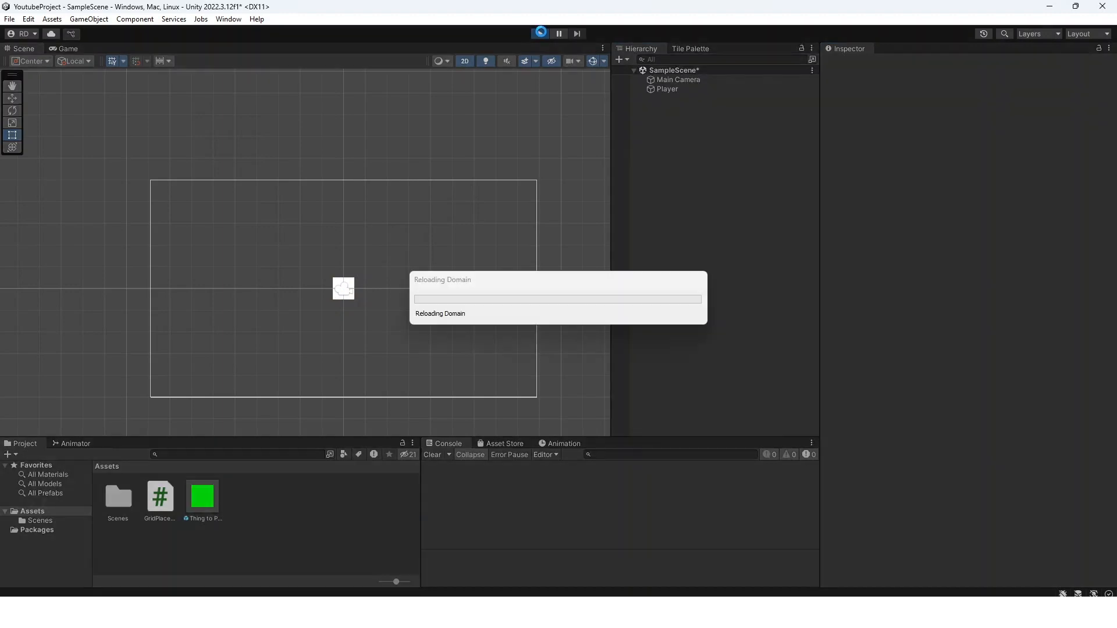
# Step: Click in the running game to spawn grid-snapped green squares
pyautogui.click(539, 34)
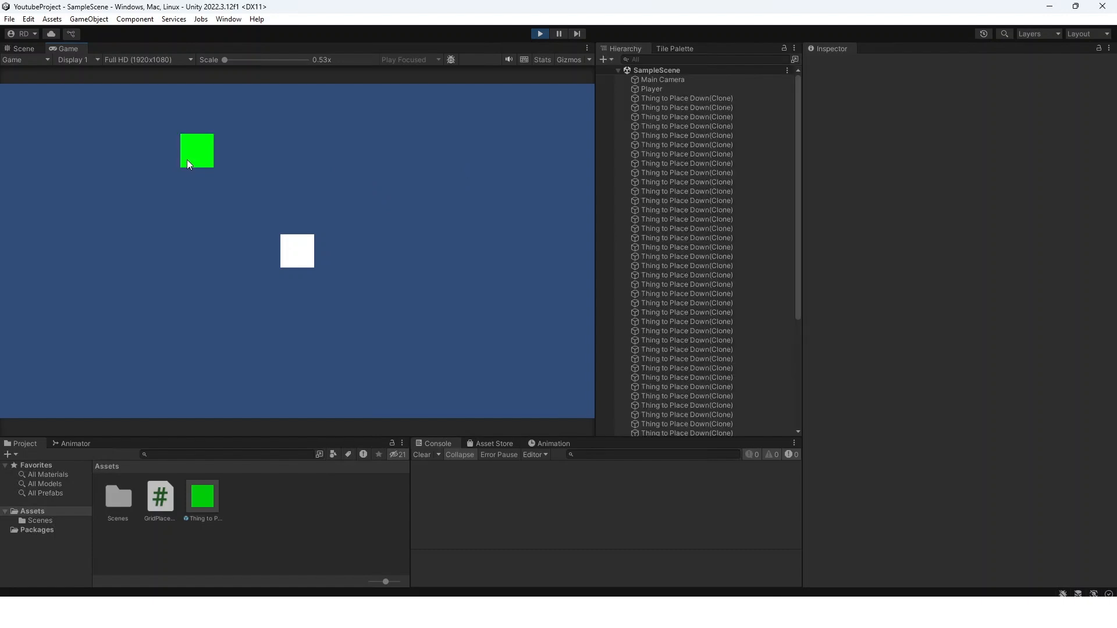
pyautogui.moveTo(225, 164)
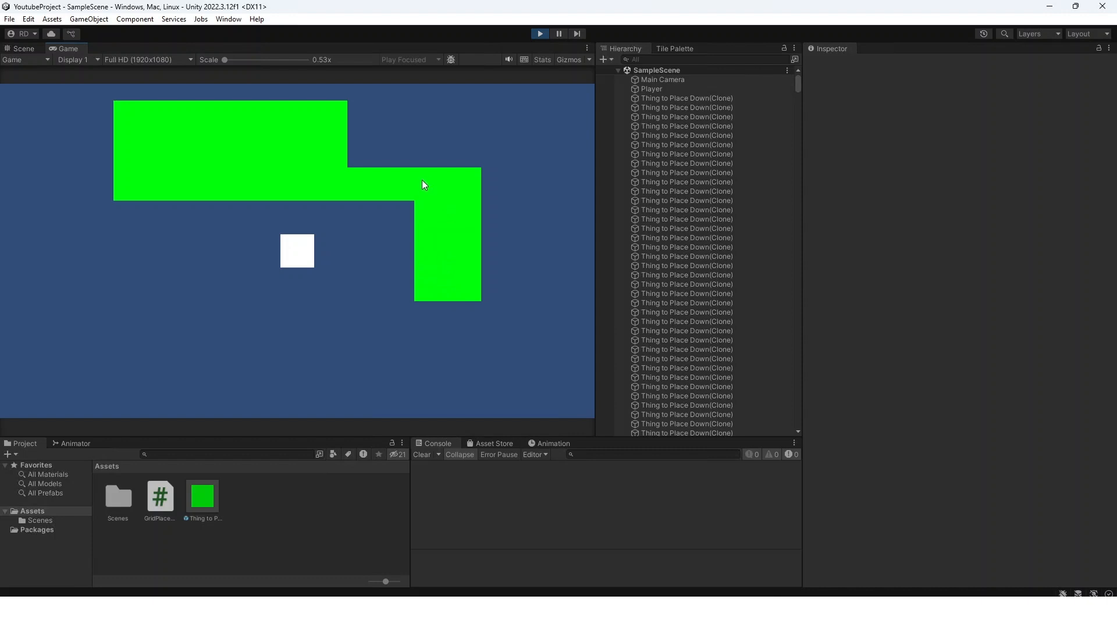
pyautogui.moveTo(463, 194)
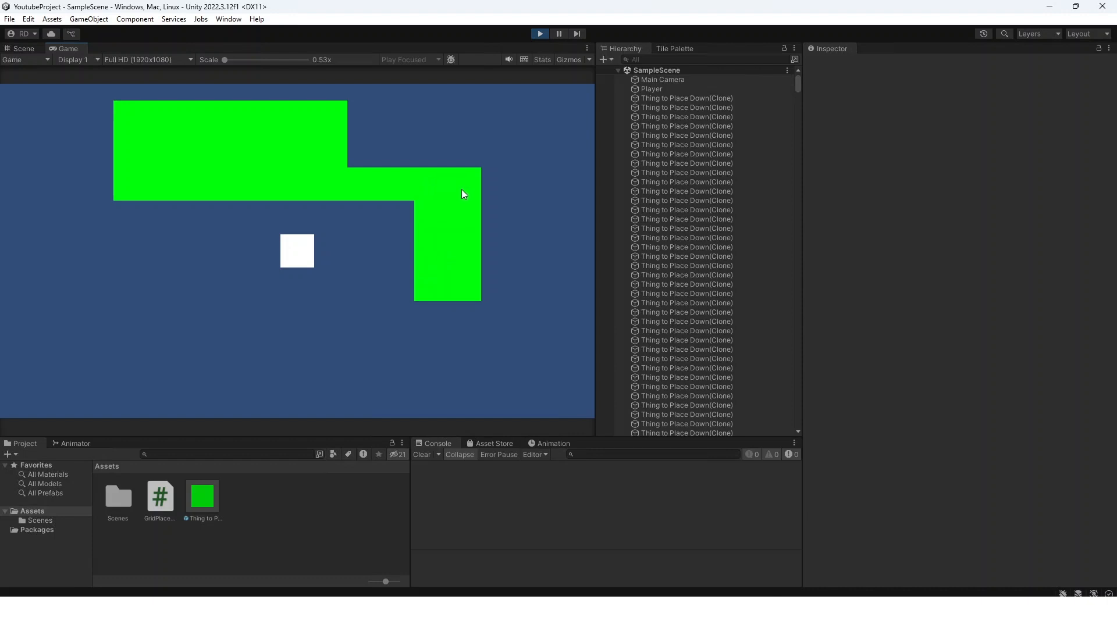
pyautogui.moveTo(459, 196)
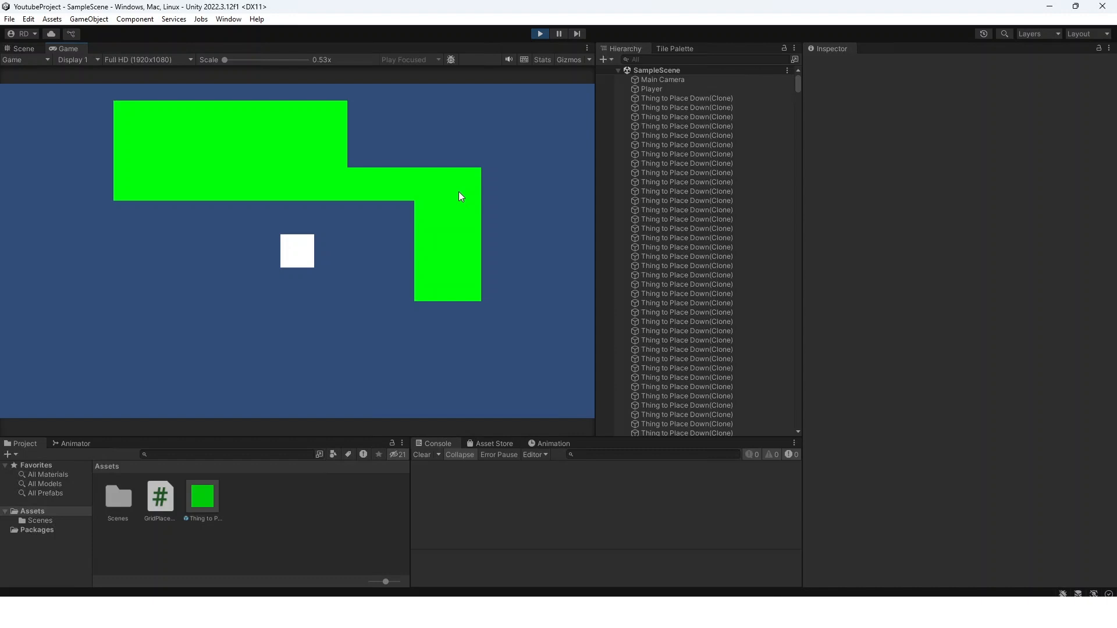
pyautogui.moveTo(459, 178)
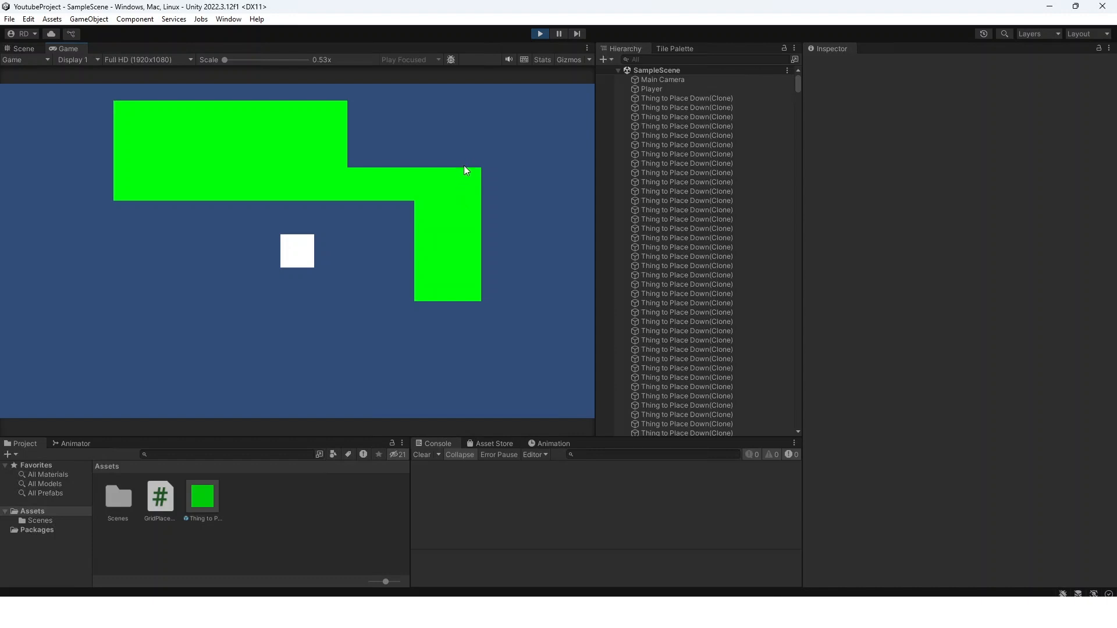
pyautogui.moveTo(473, 154)
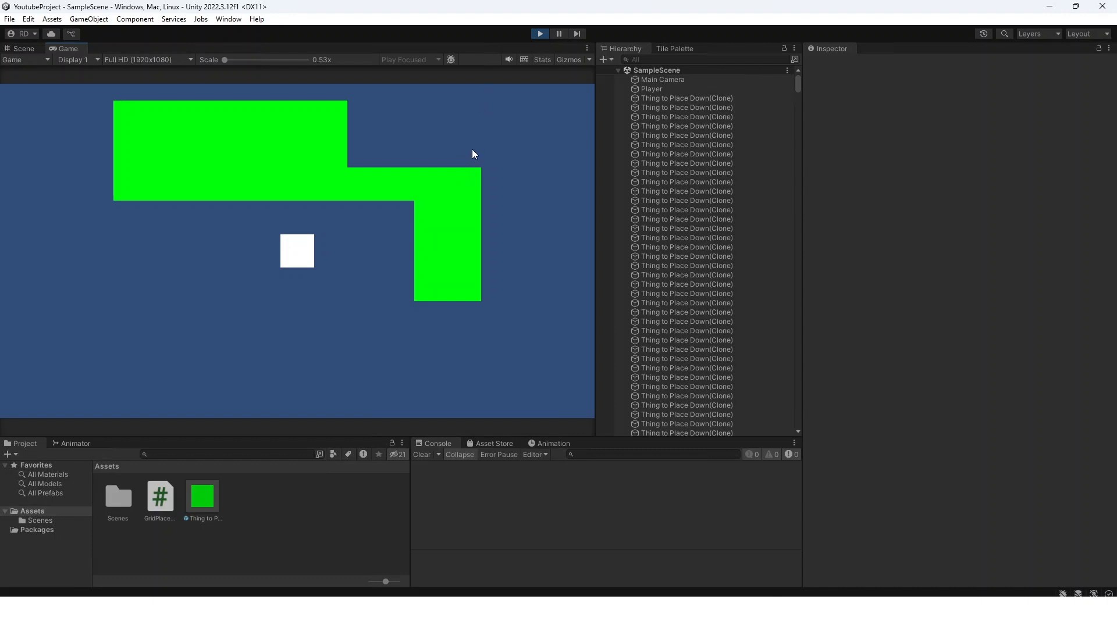
pyautogui.moveTo(474, 149)
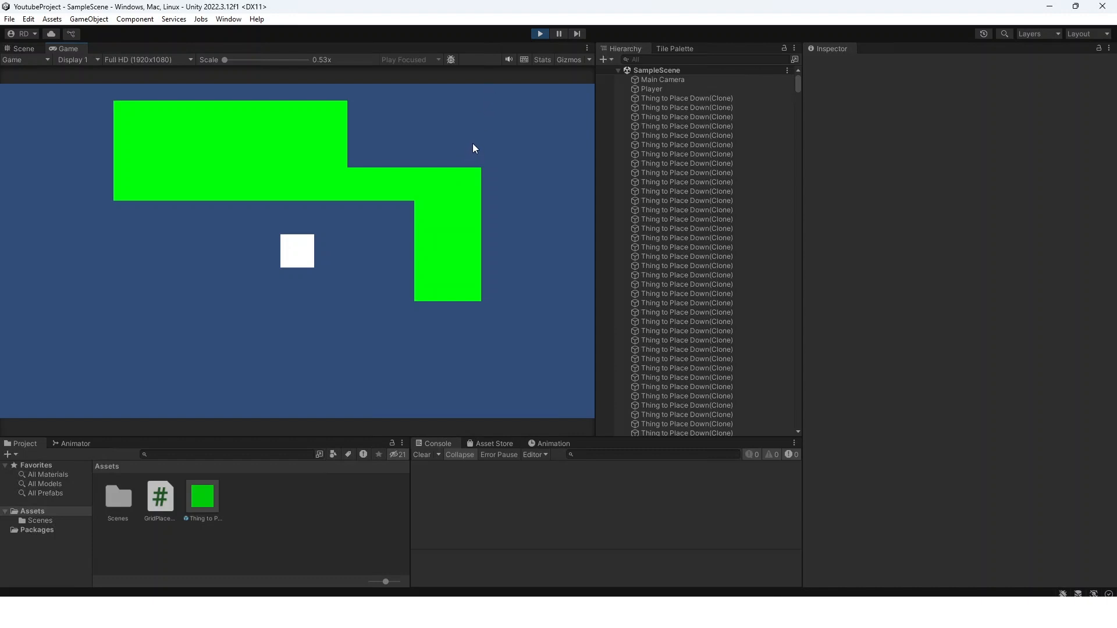
pyautogui.moveTo(456, 140)
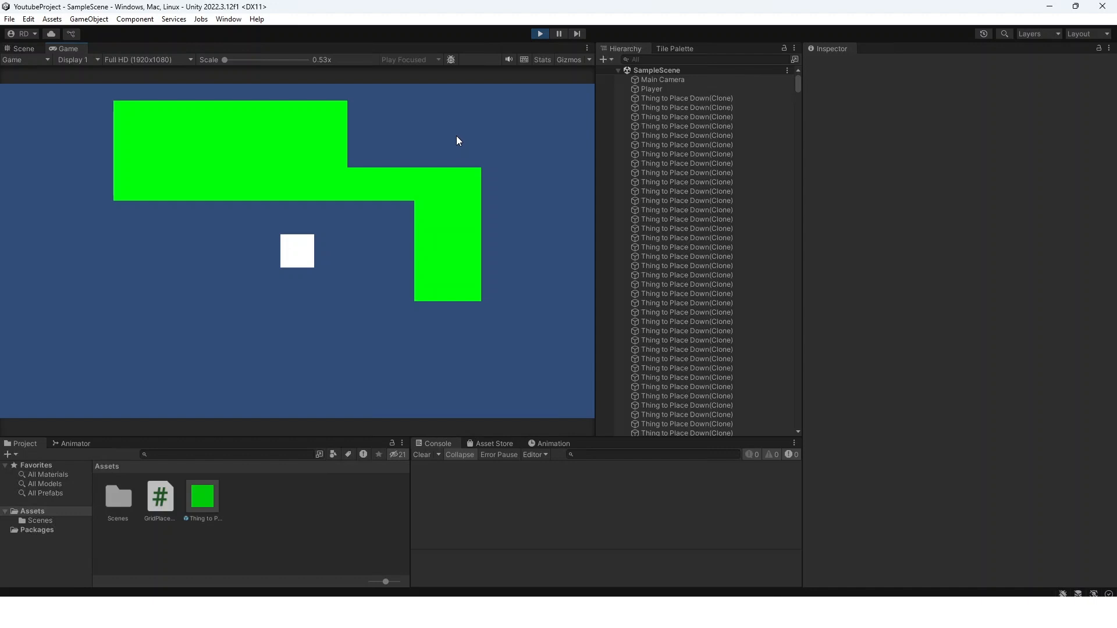